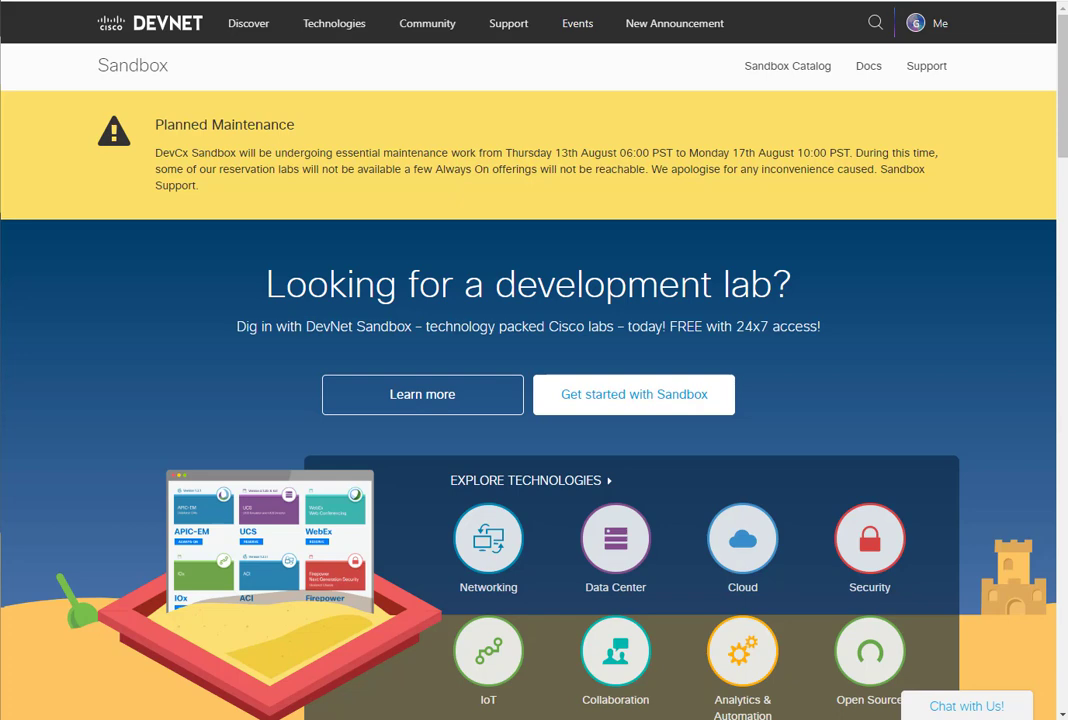
mouse_move(787, 66)
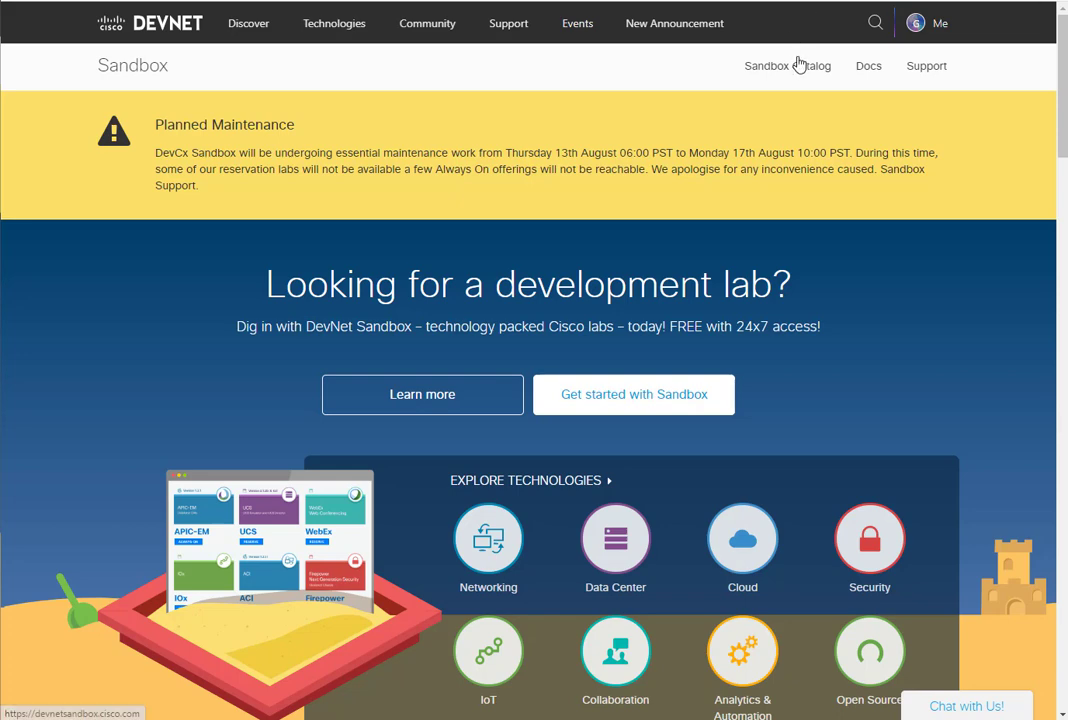
mouse_move(800, 66)
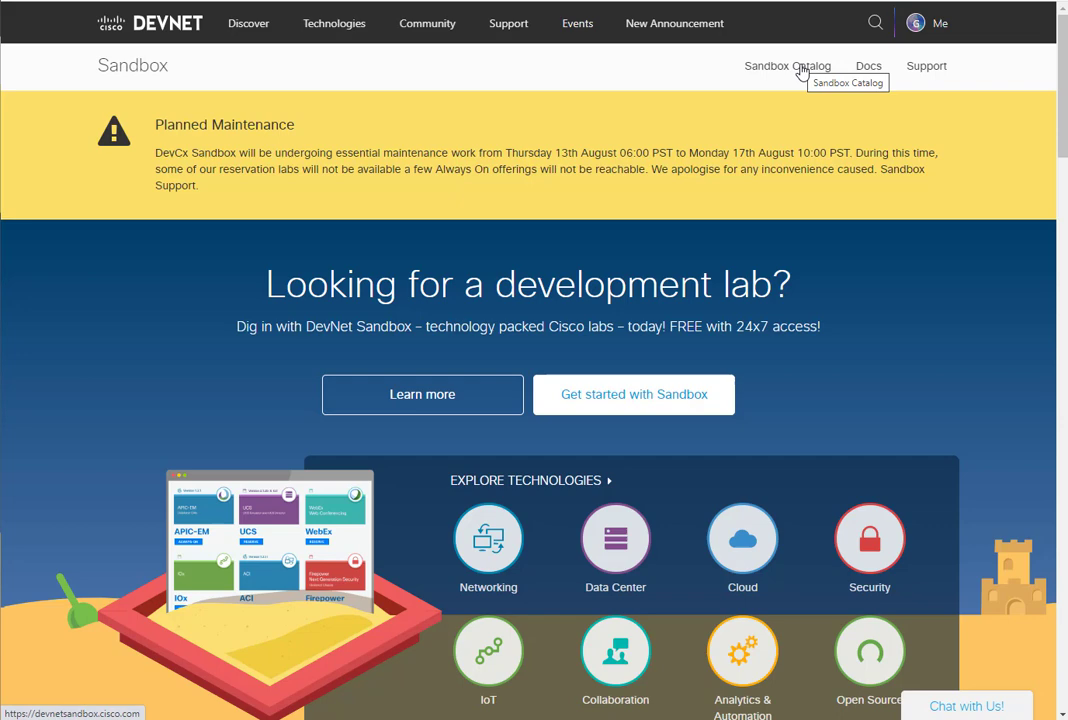
mouse_move(789, 87)
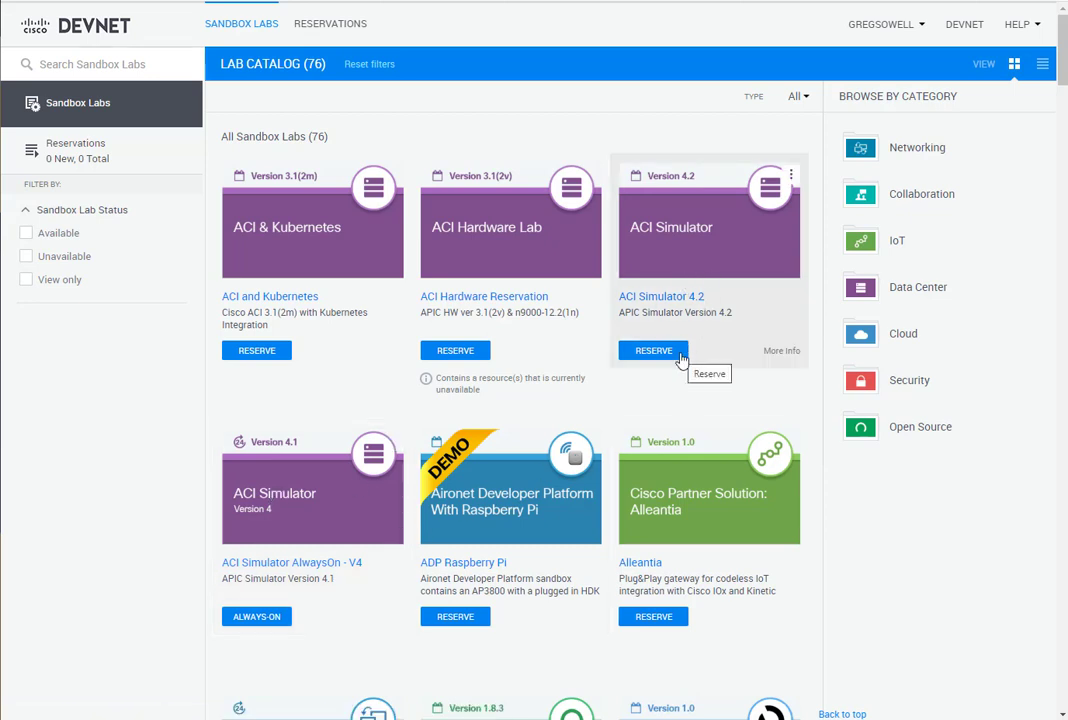
mouse_move(676, 391)
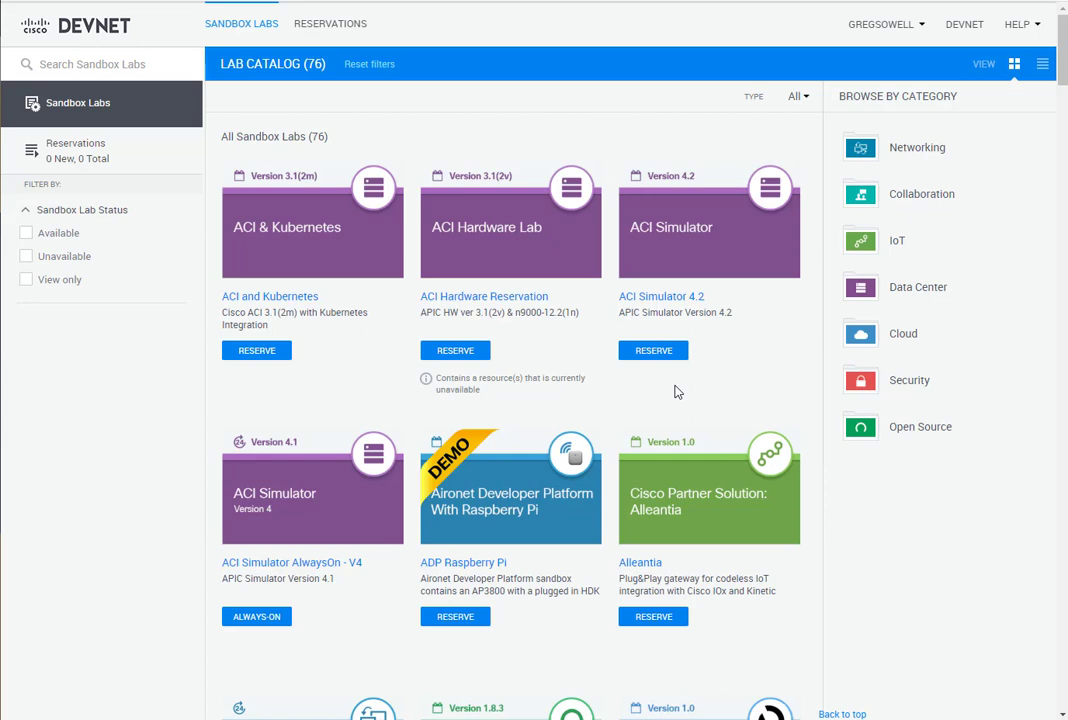
mouse_move(276, 630)
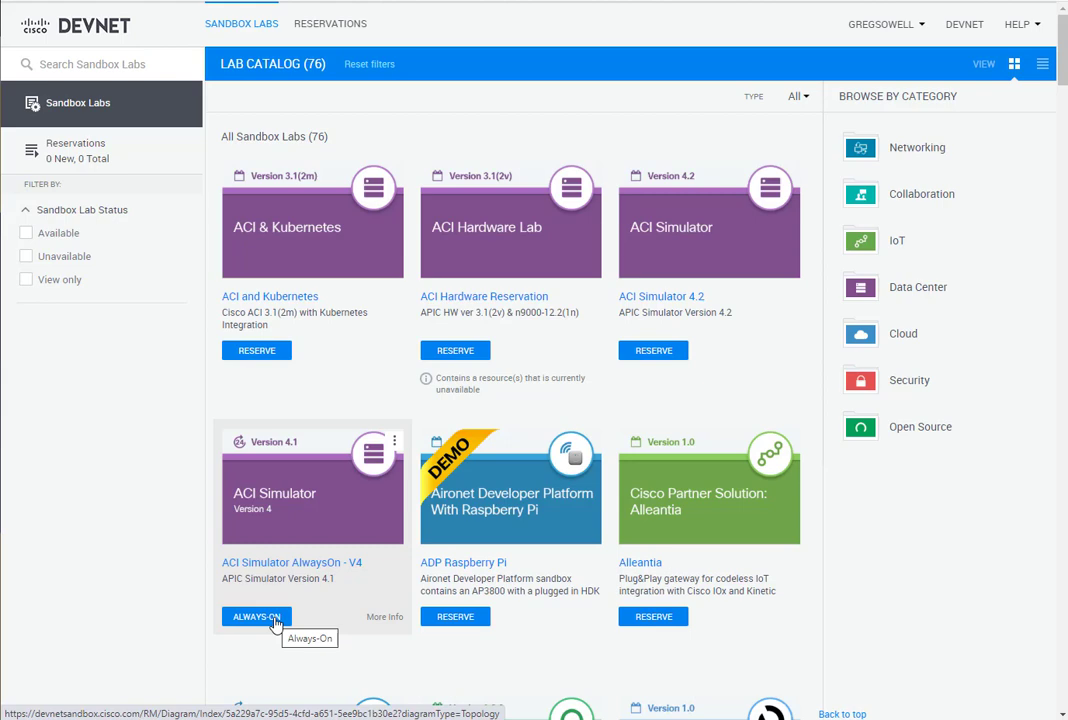
Step: Open the ACI Simulator AlwaysOn - V4 sandbox lab from the catalog
click(256, 616)
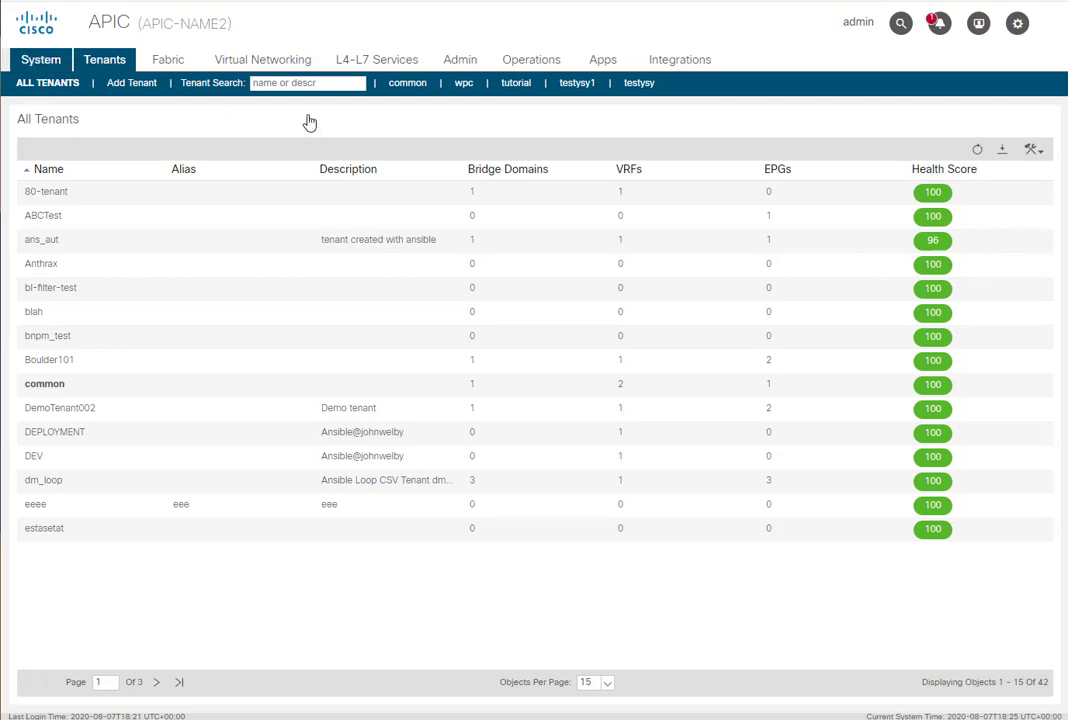
Step: Review the APIC System dashboard, then switch to the aci-epg-demo.yml playbook on GitHub
click(40, 59)
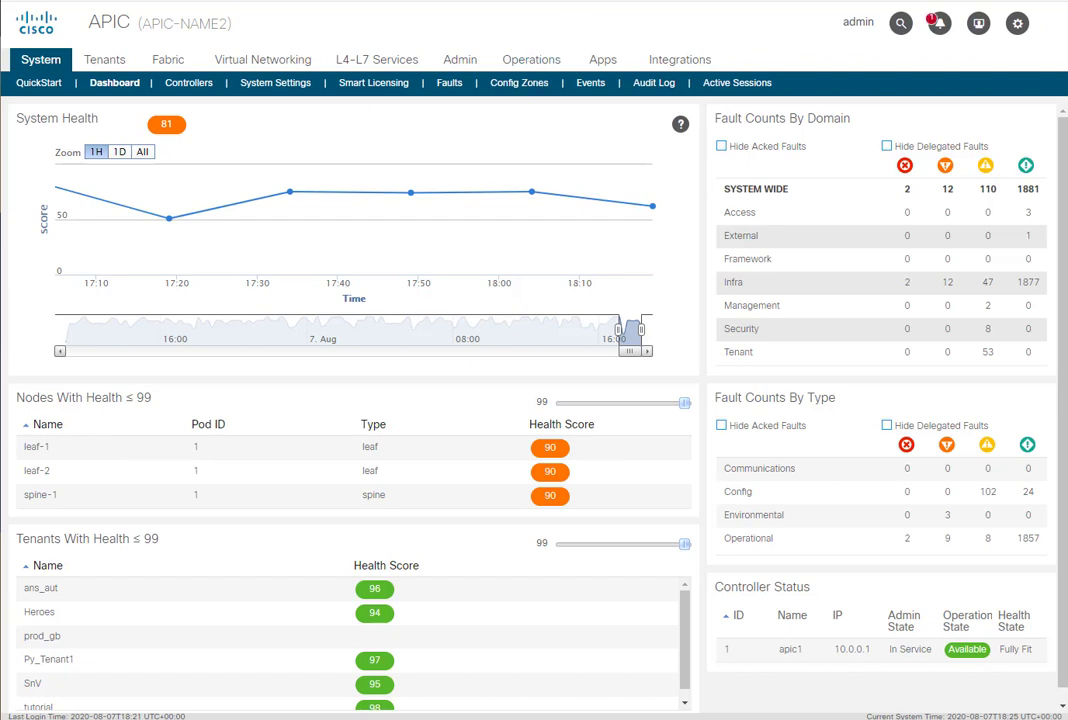
click(899, 23)
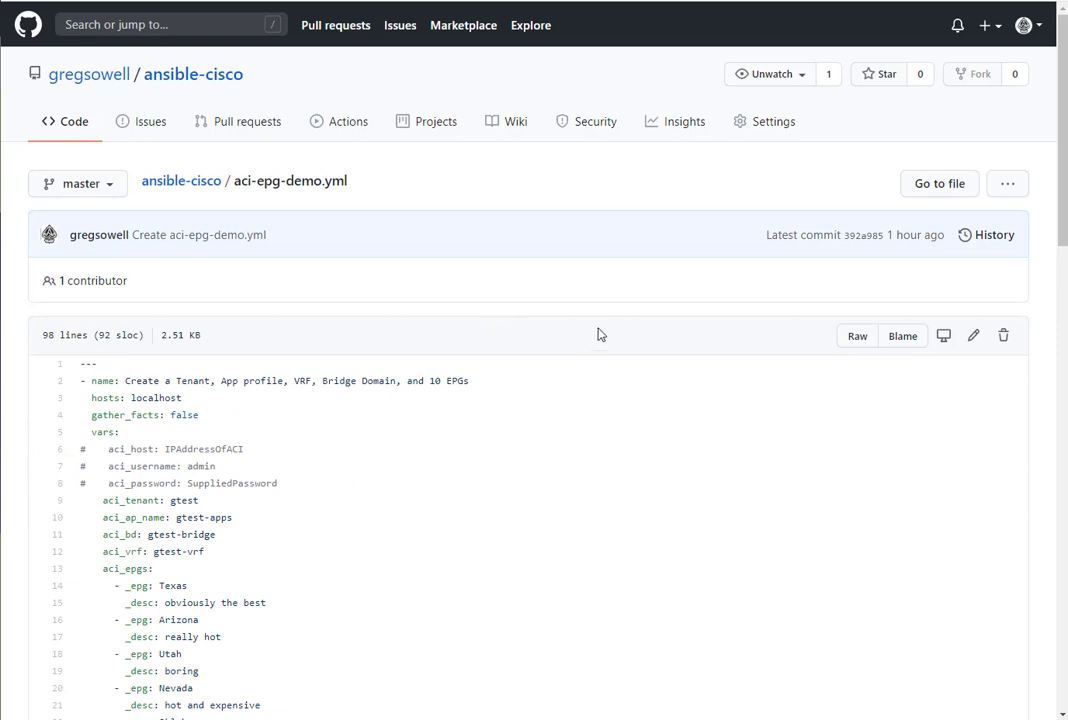
scroll(down, 3)
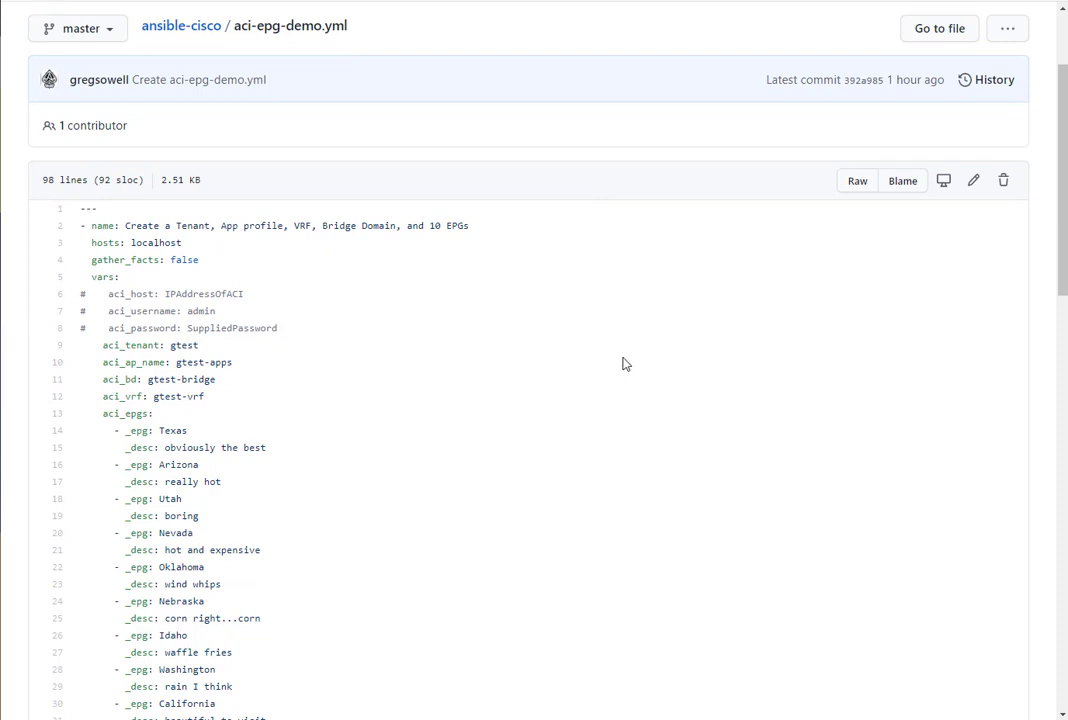
scroll(down, 3)
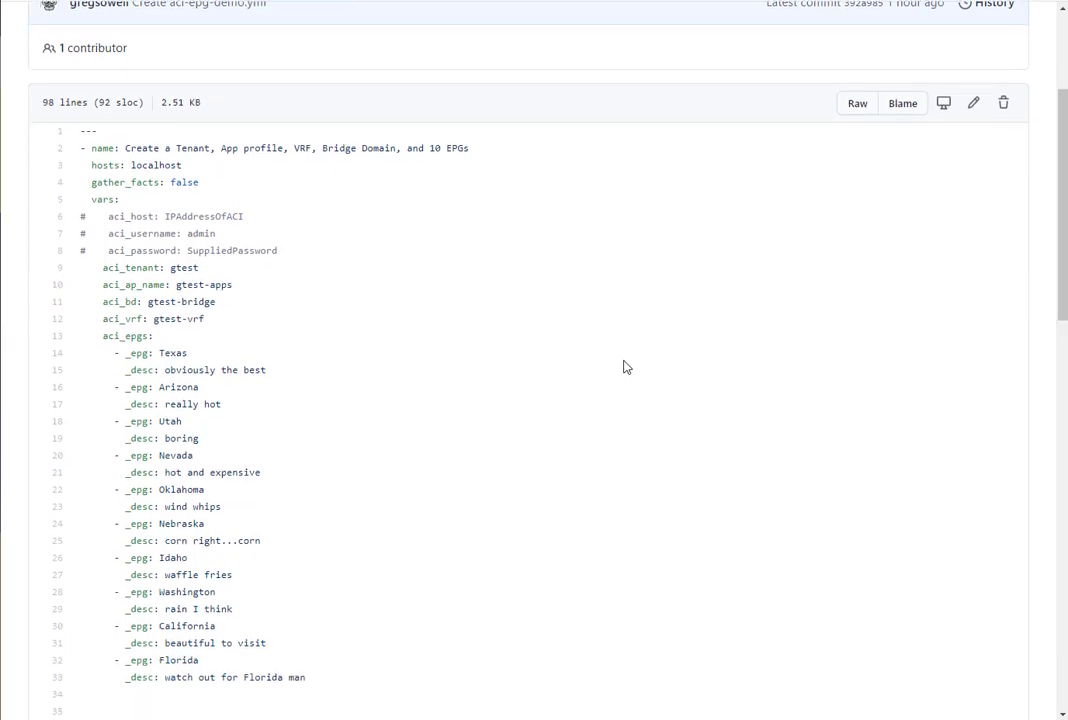
mouse_move(304, 168)
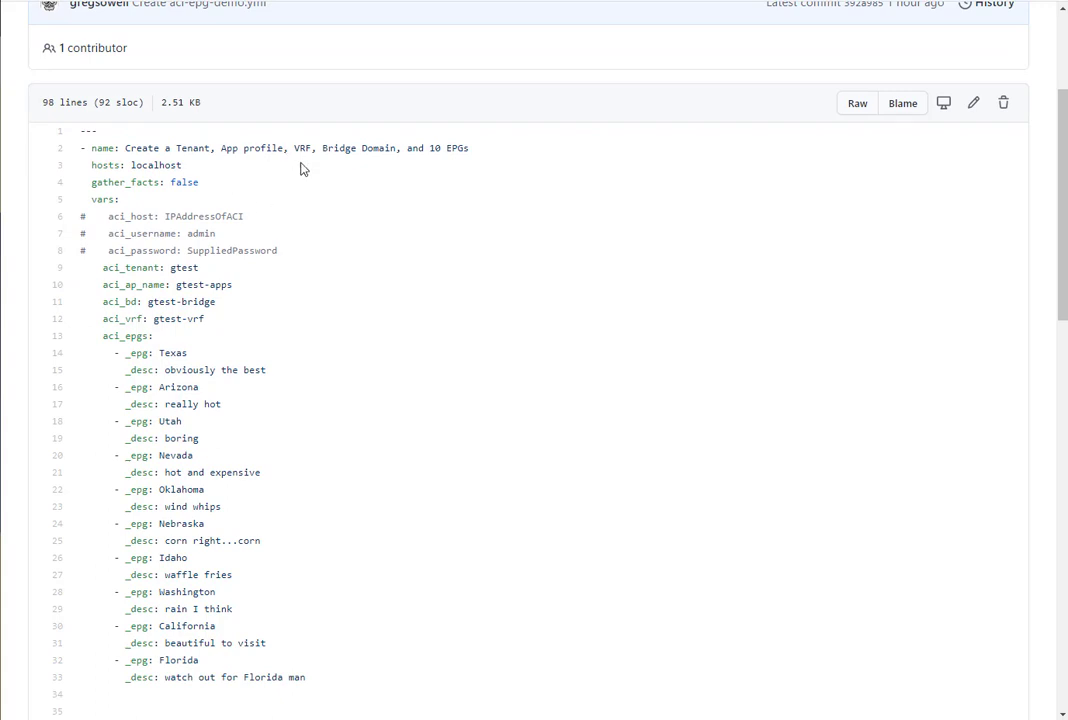
mouse_move(367, 150)
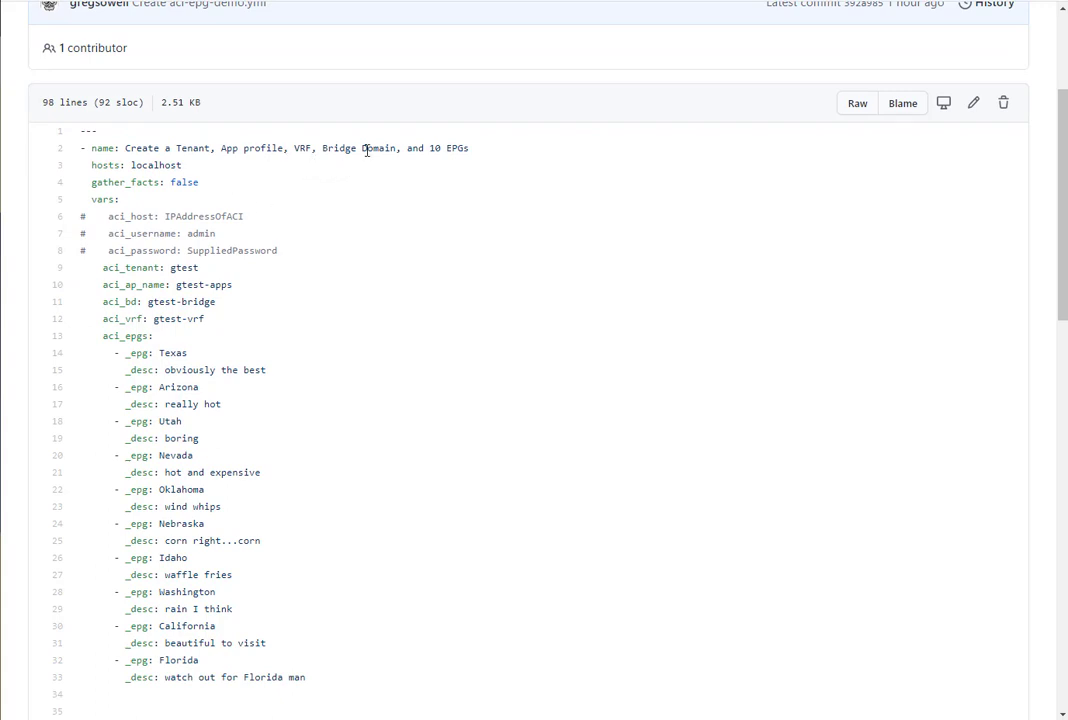
mouse_move(595, 350)
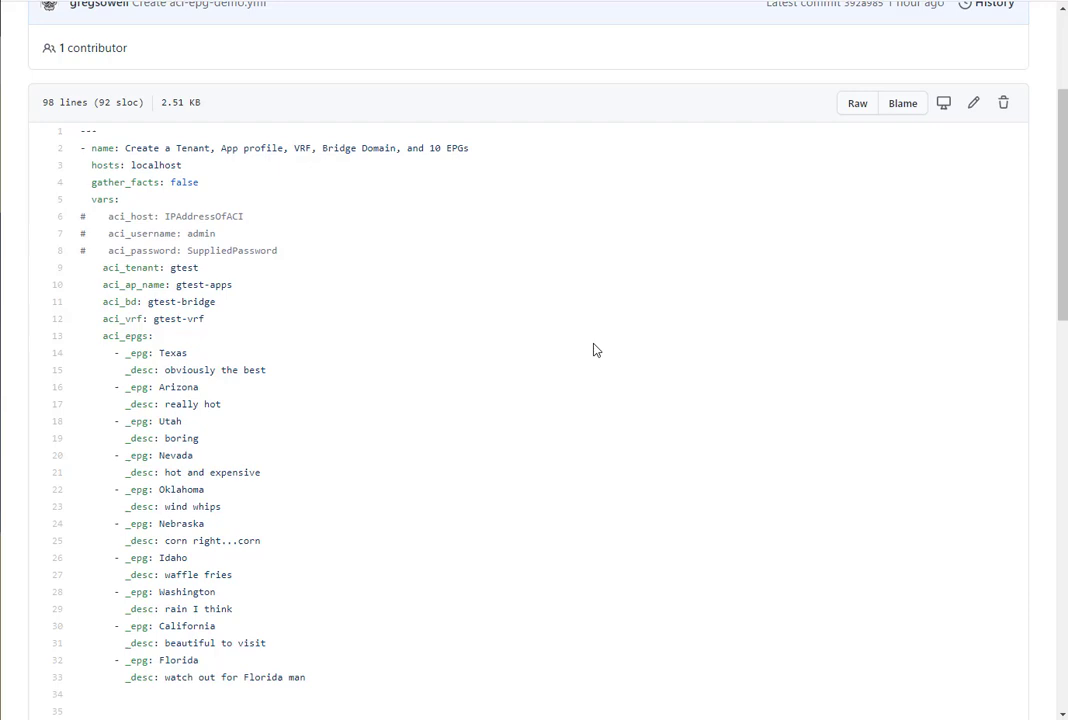
mouse_move(630, 362)
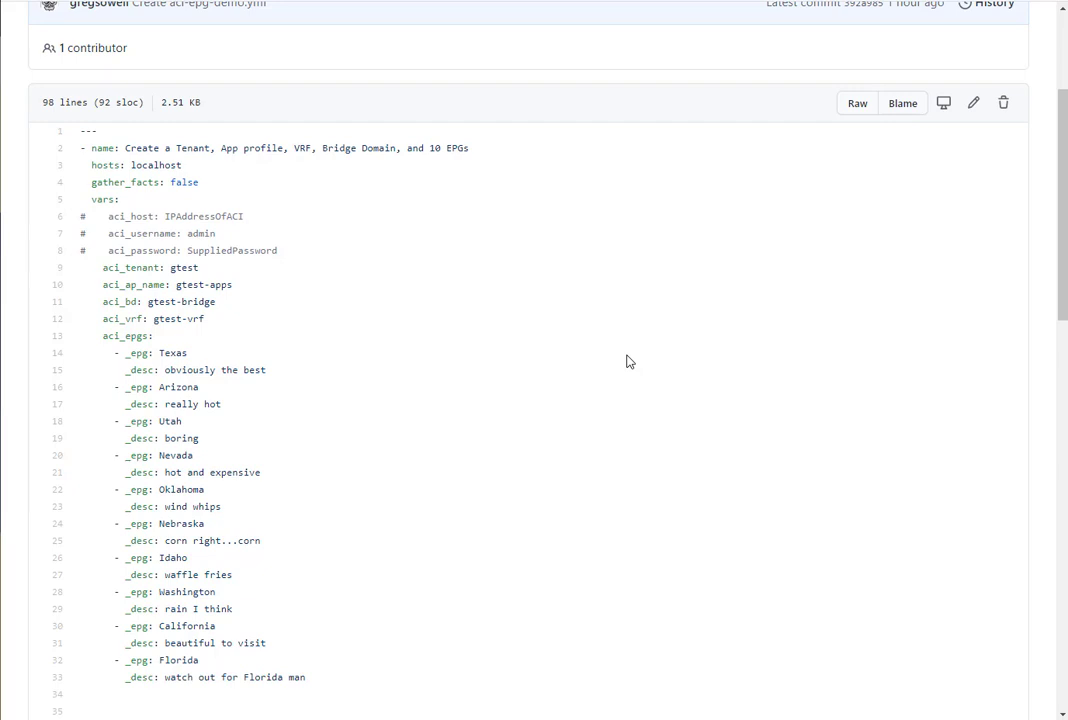
mouse_move(430, 325)
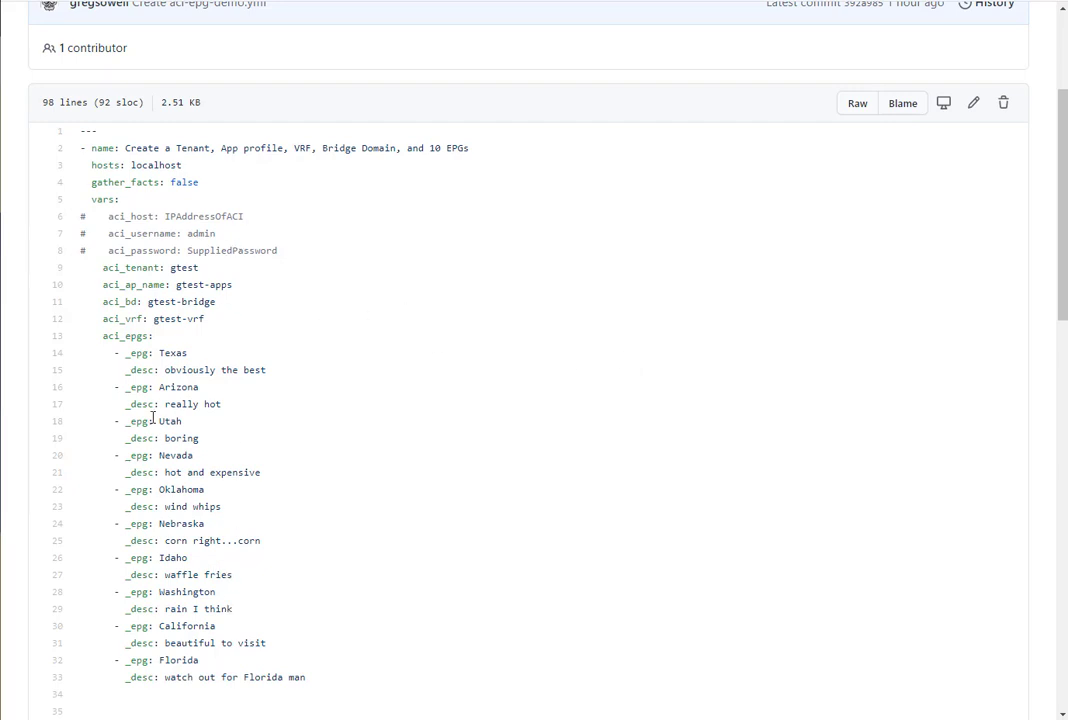
mouse_move(117, 352)
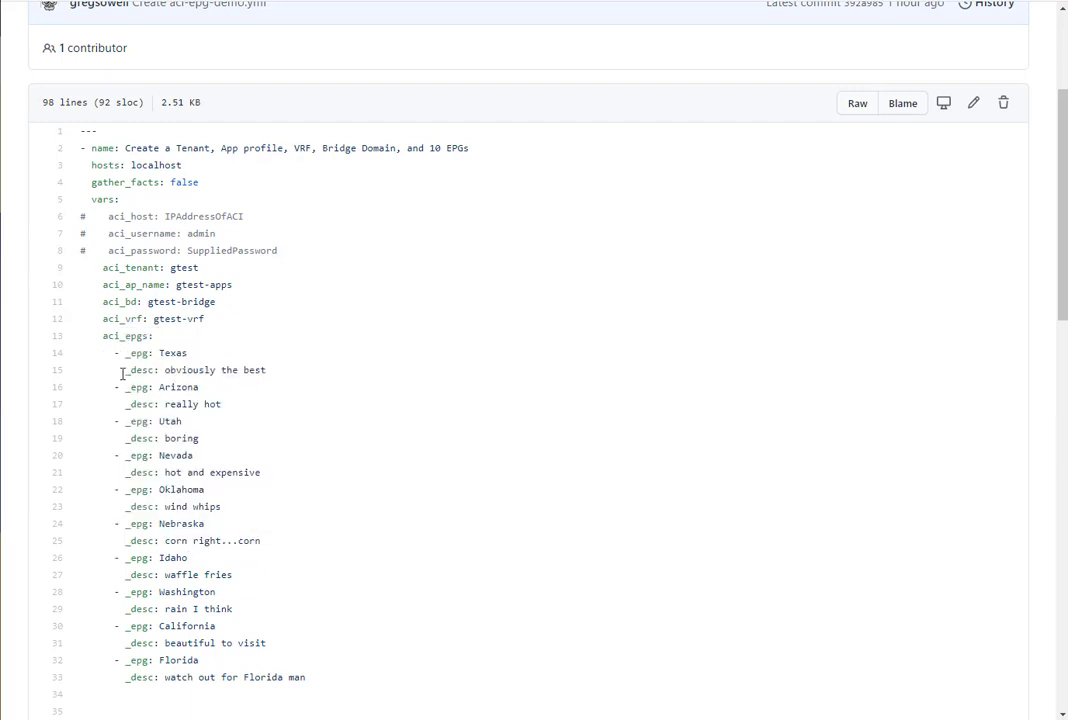
mouse_move(405, 341)
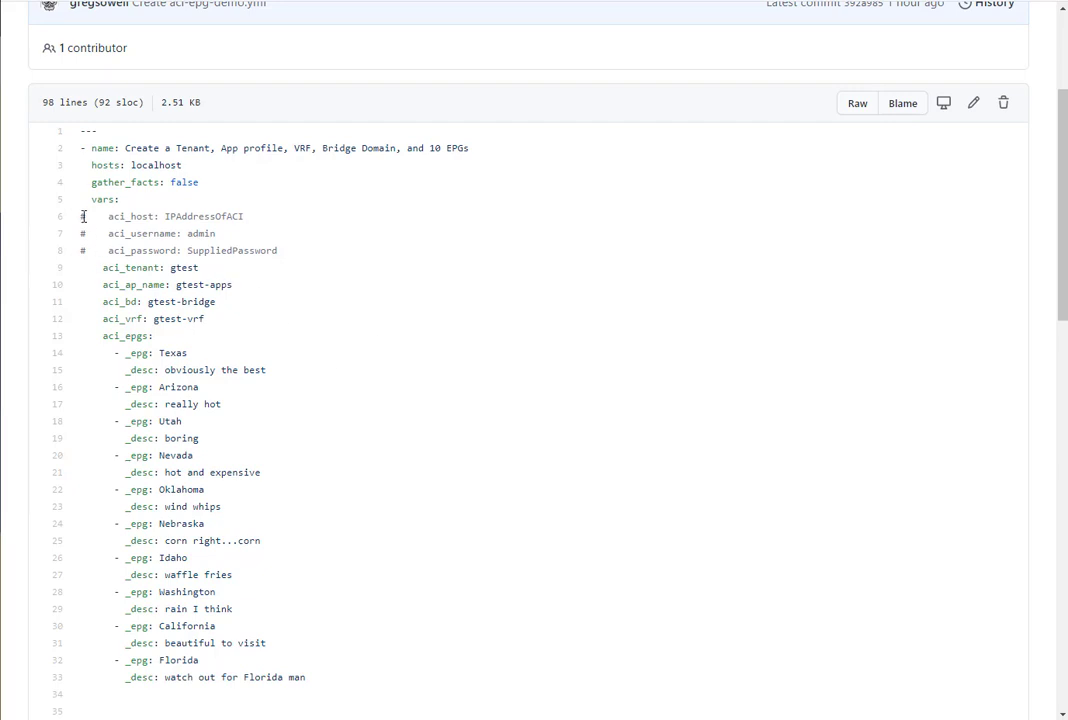
drag(83, 216, 280, 250)
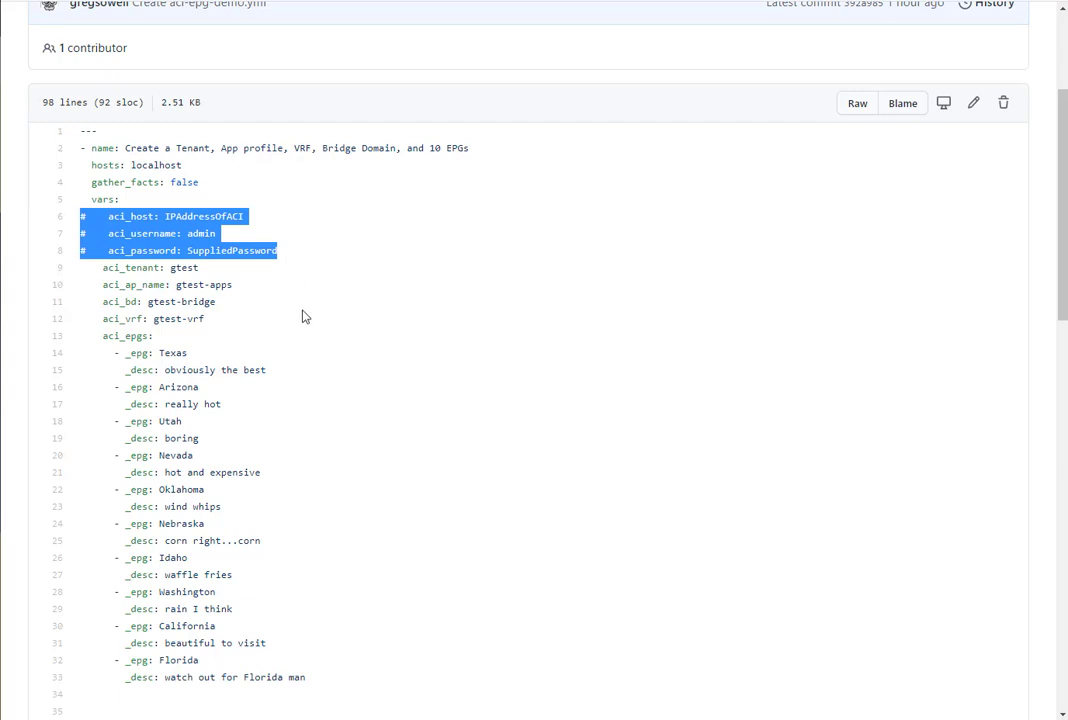
mouse_move(519, 27)
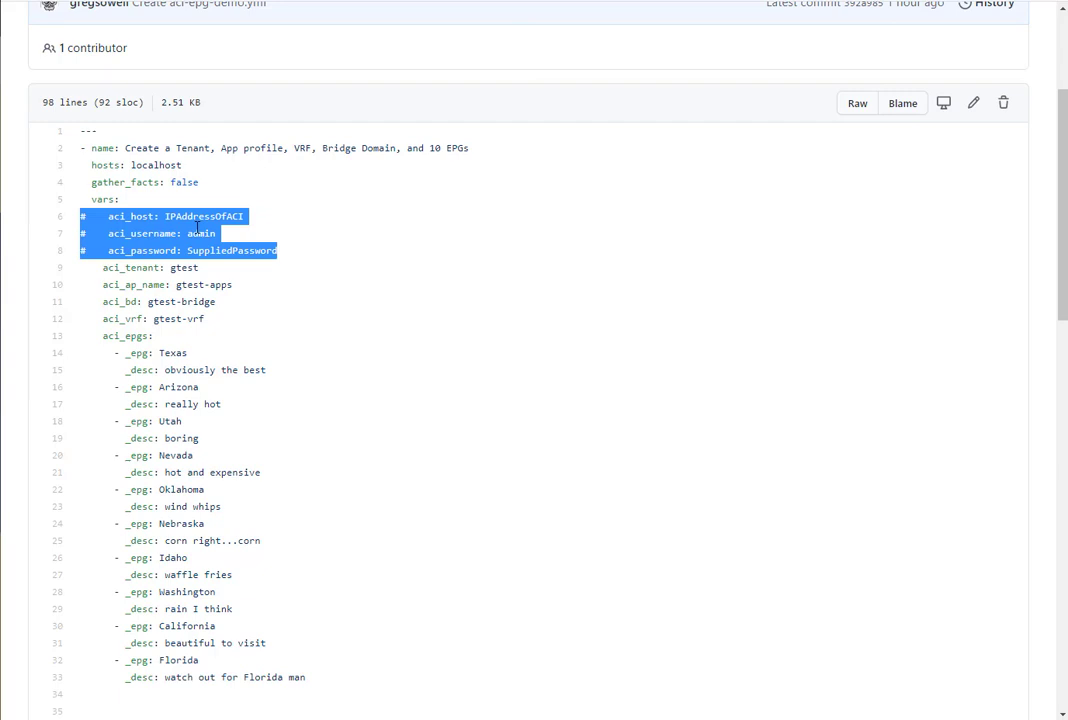
click(175, 216)
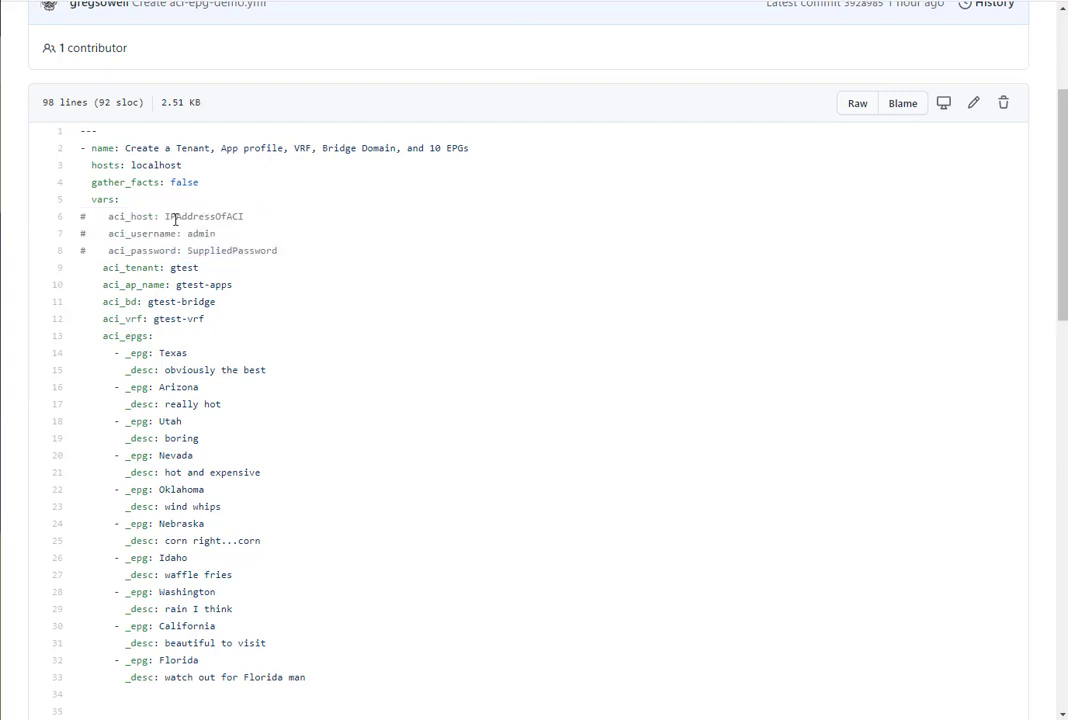
double_click(131, 216)
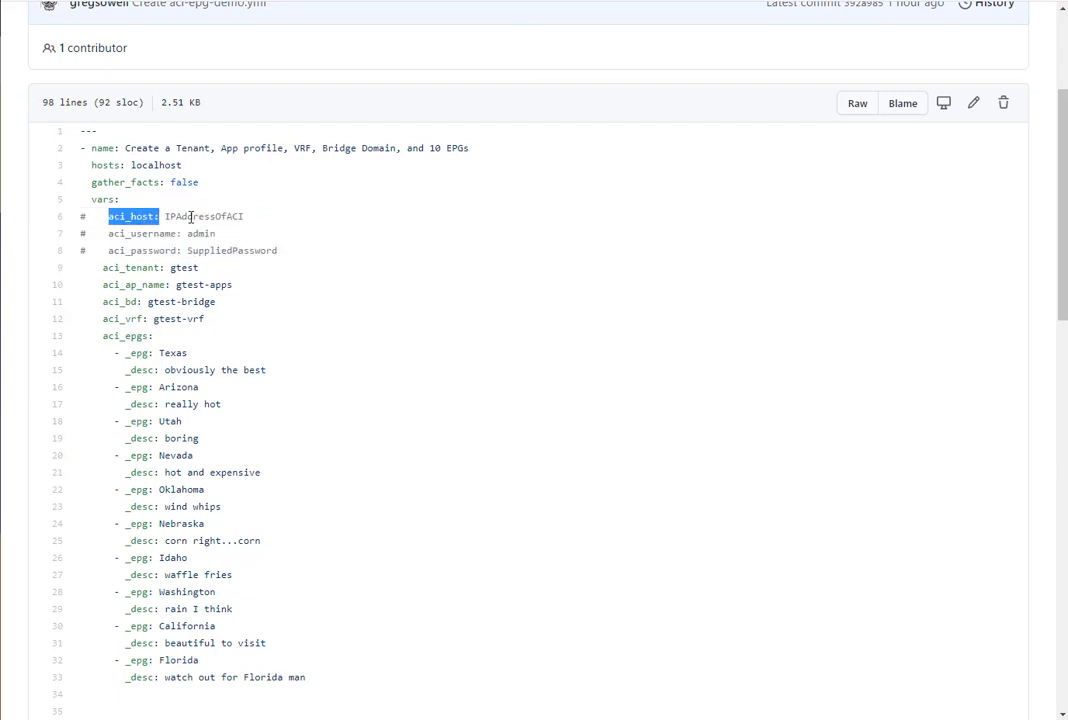
double_click(203, 216)
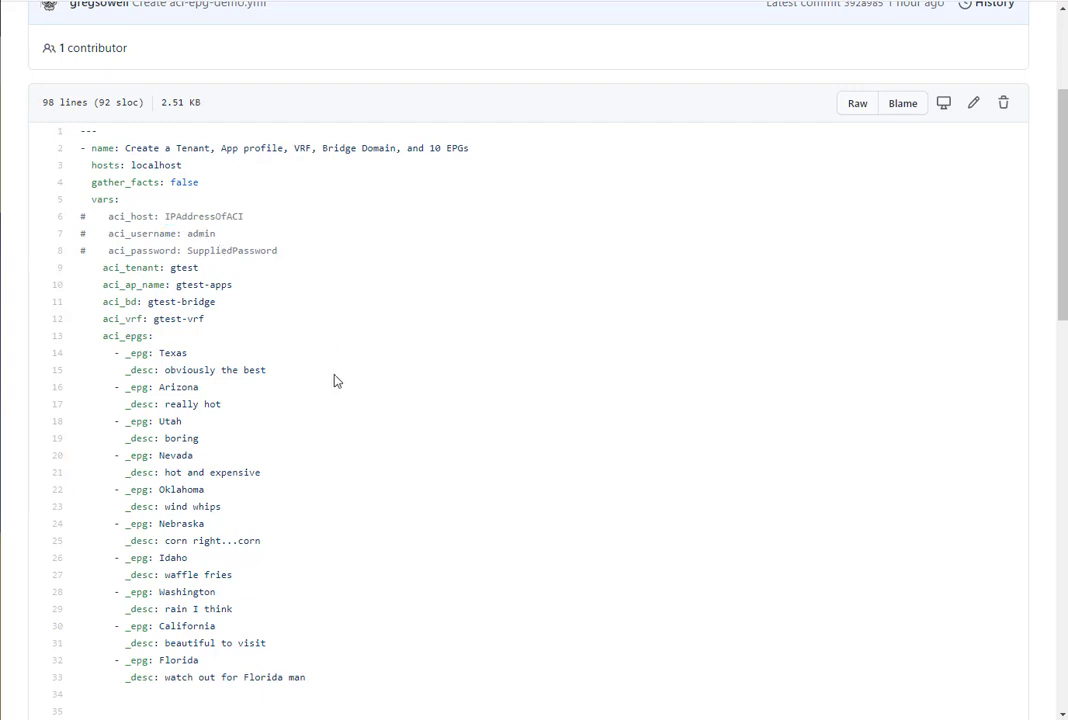
mouse_move(342, 398)
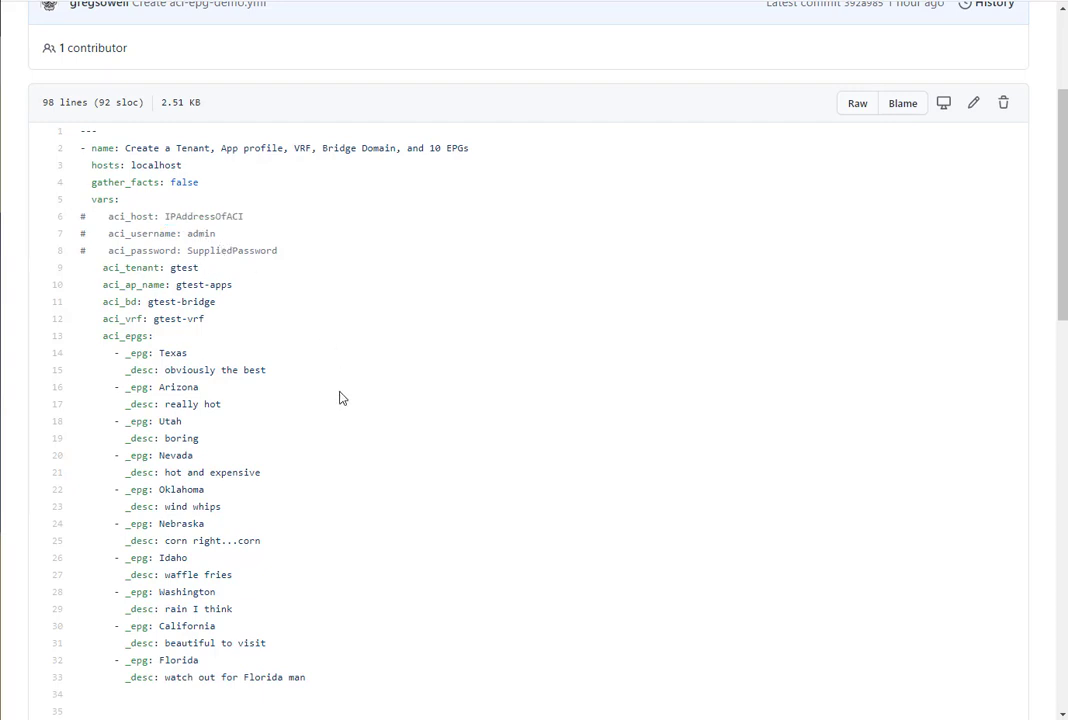
scroll(down, 3)
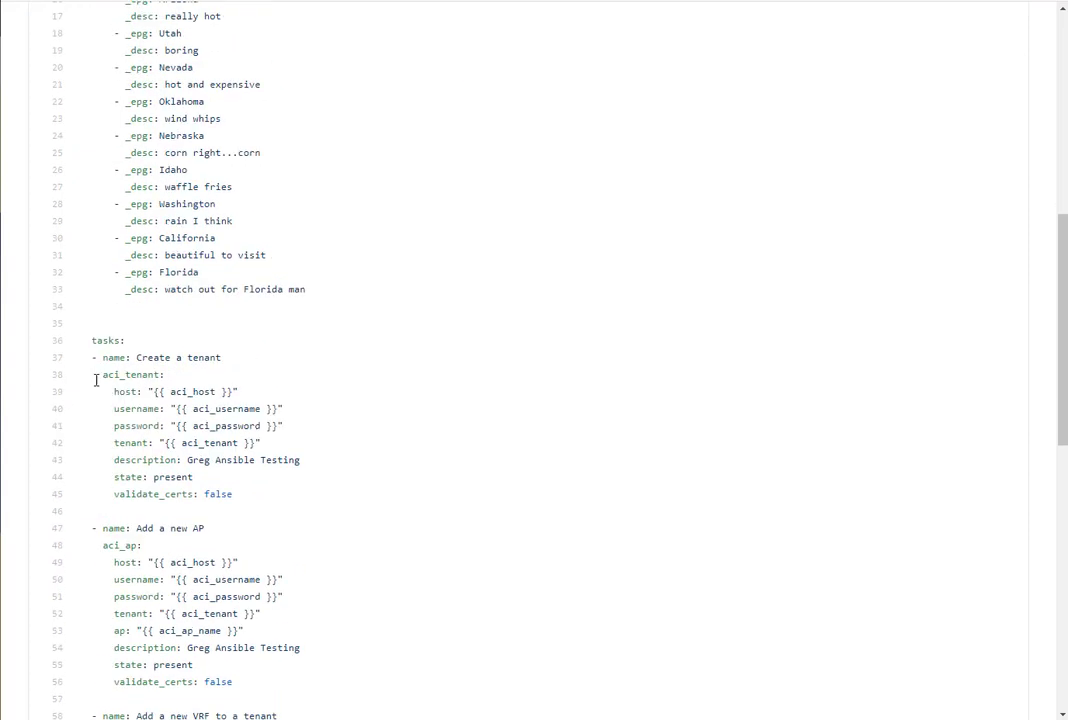
drag(115, 391, 270, 425)
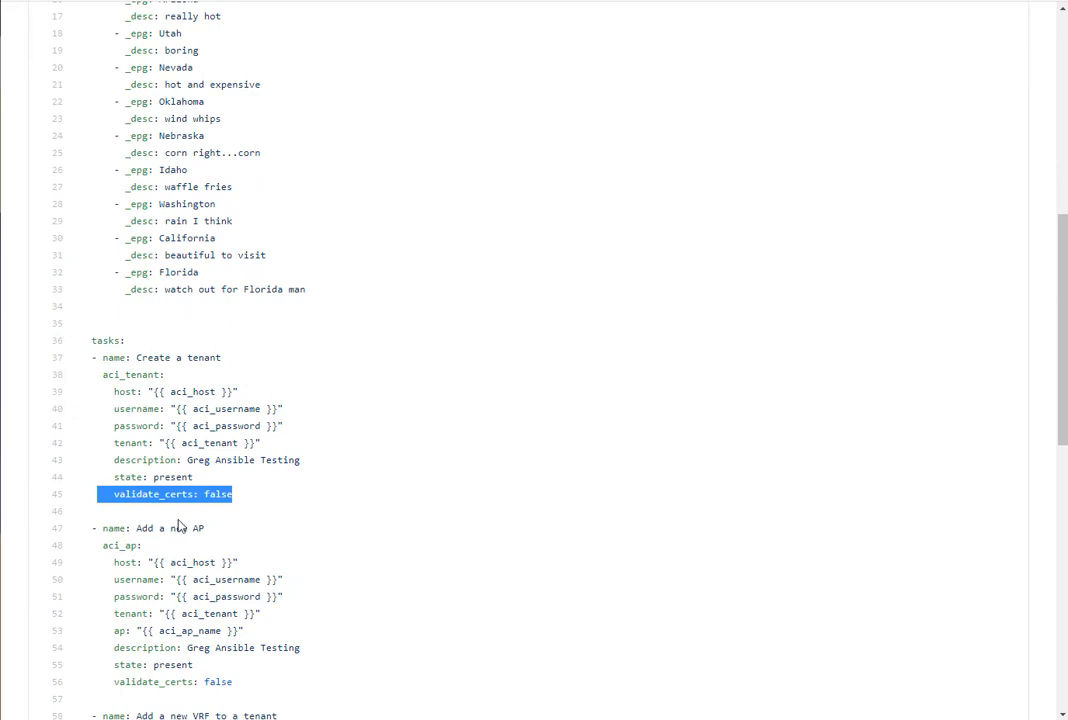
mouse_move(359, 530)
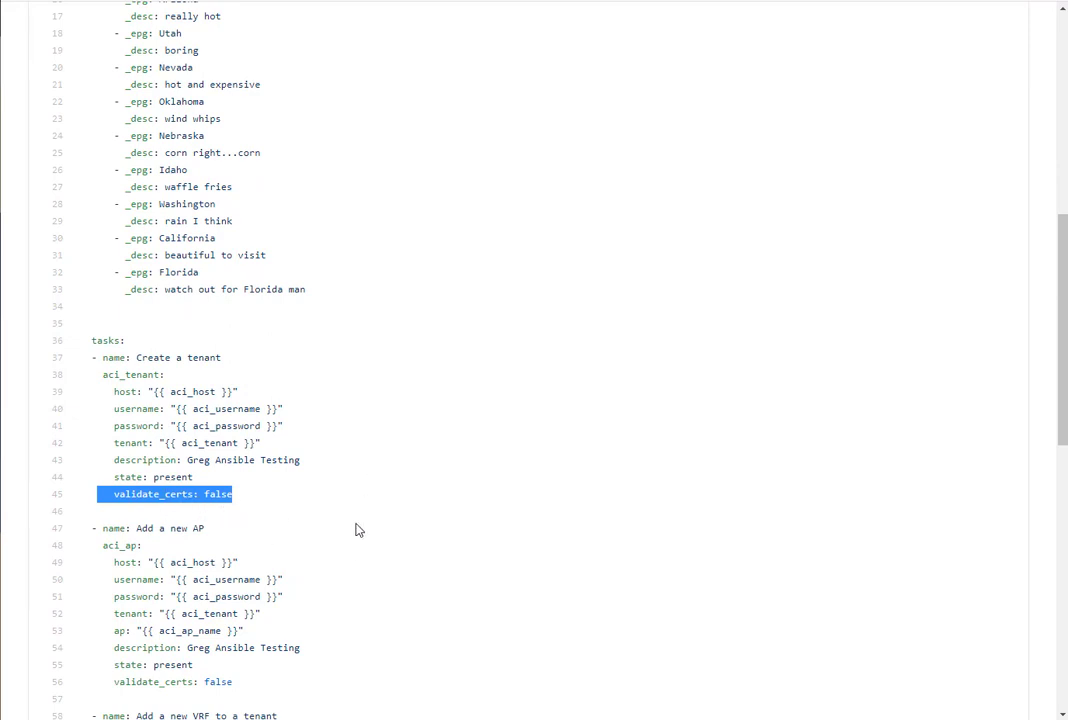
scroll(down, 3)
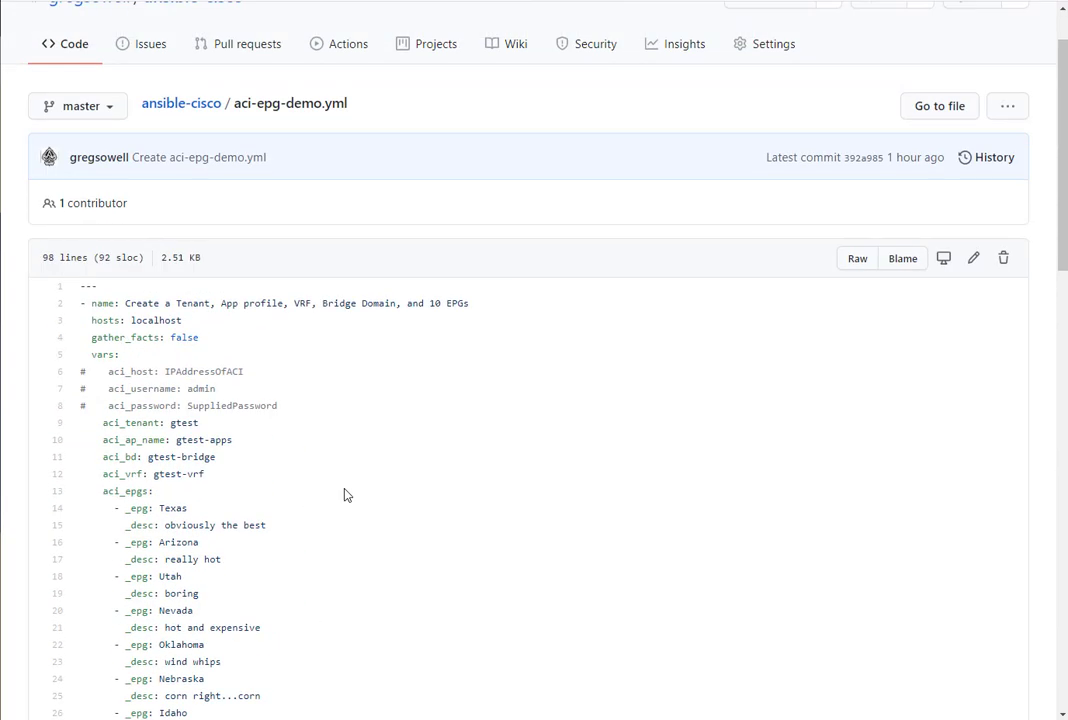
scroll(down, 3)
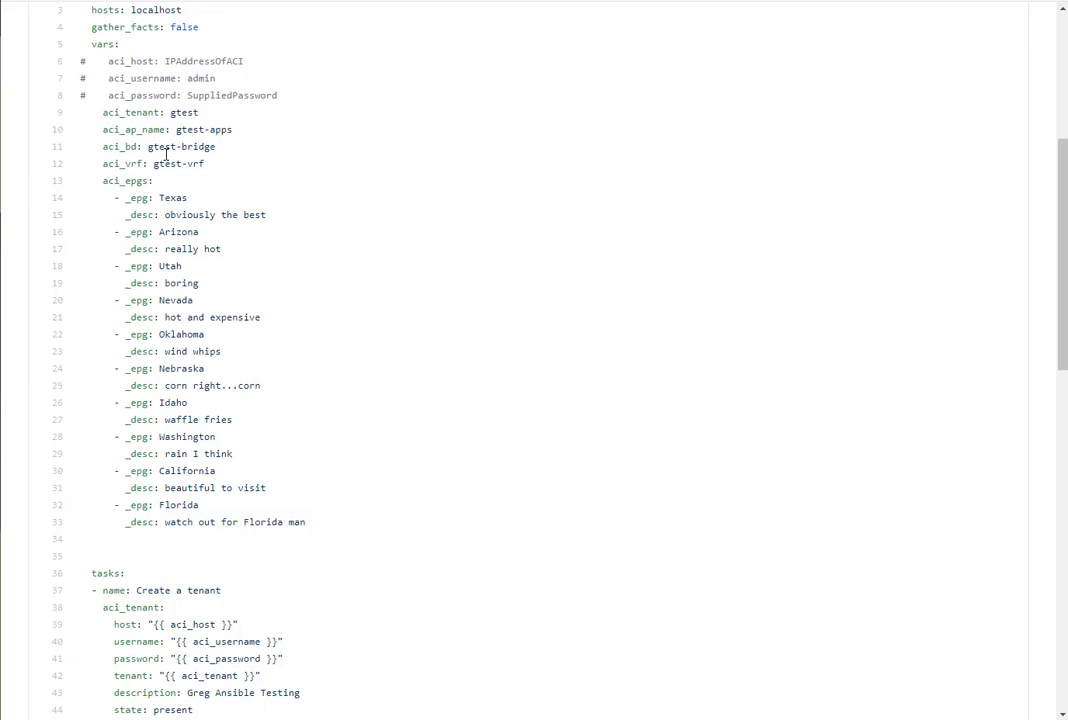
drag(173, 112, 216, 146)
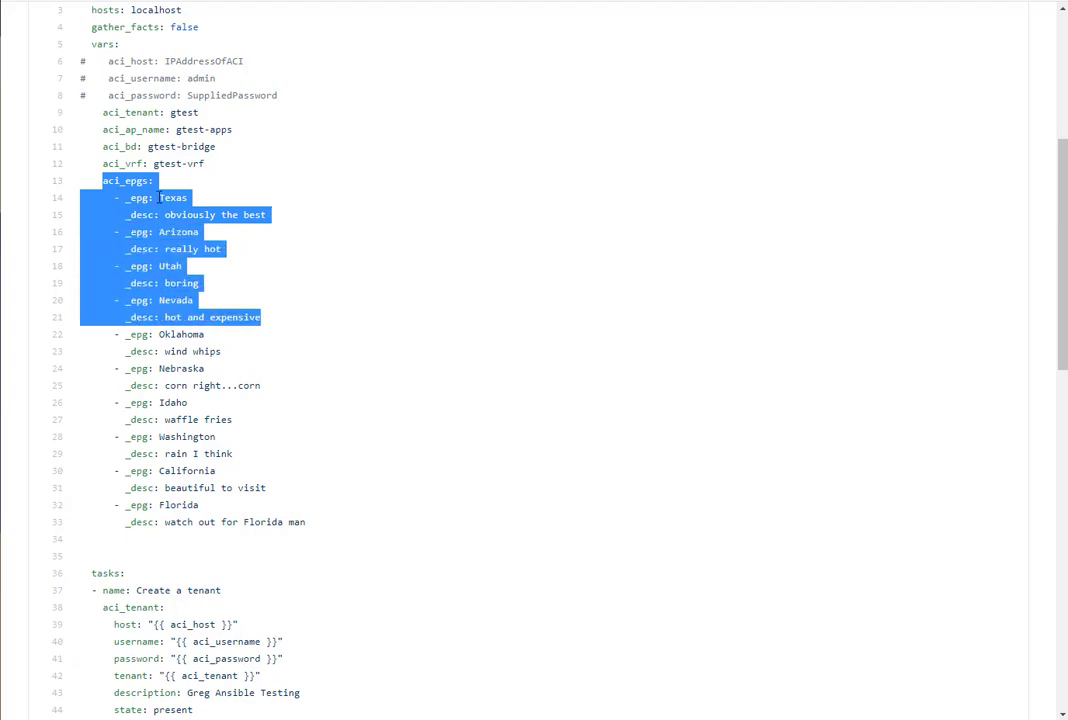
scroll(down, 3)
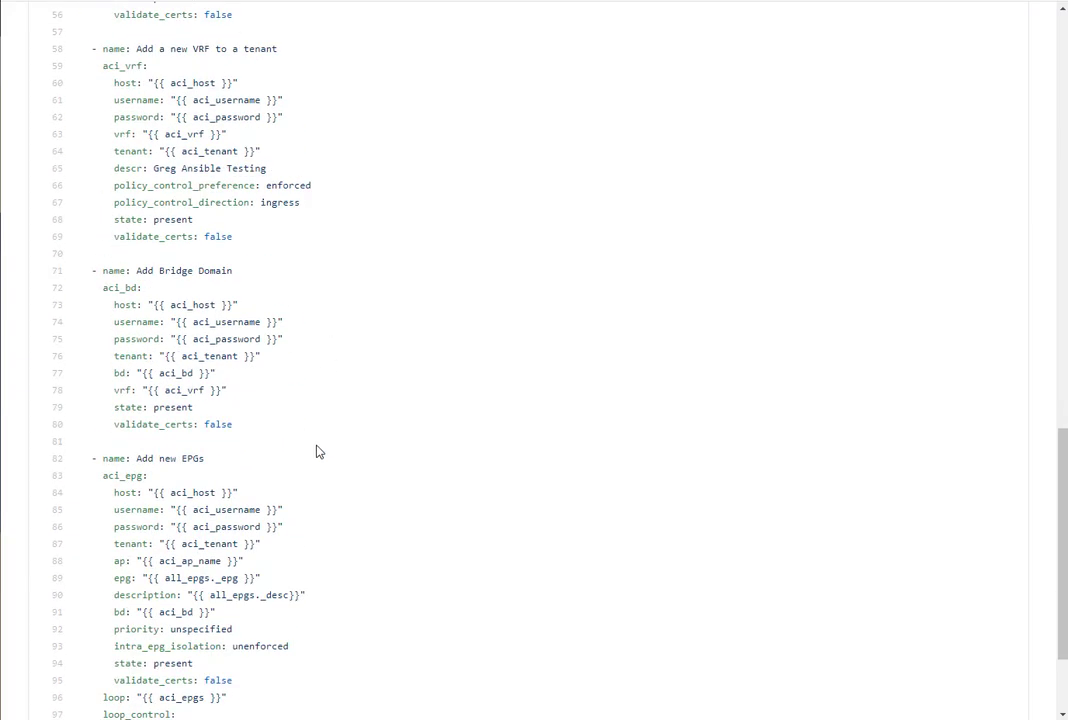
scroll(down, 3)
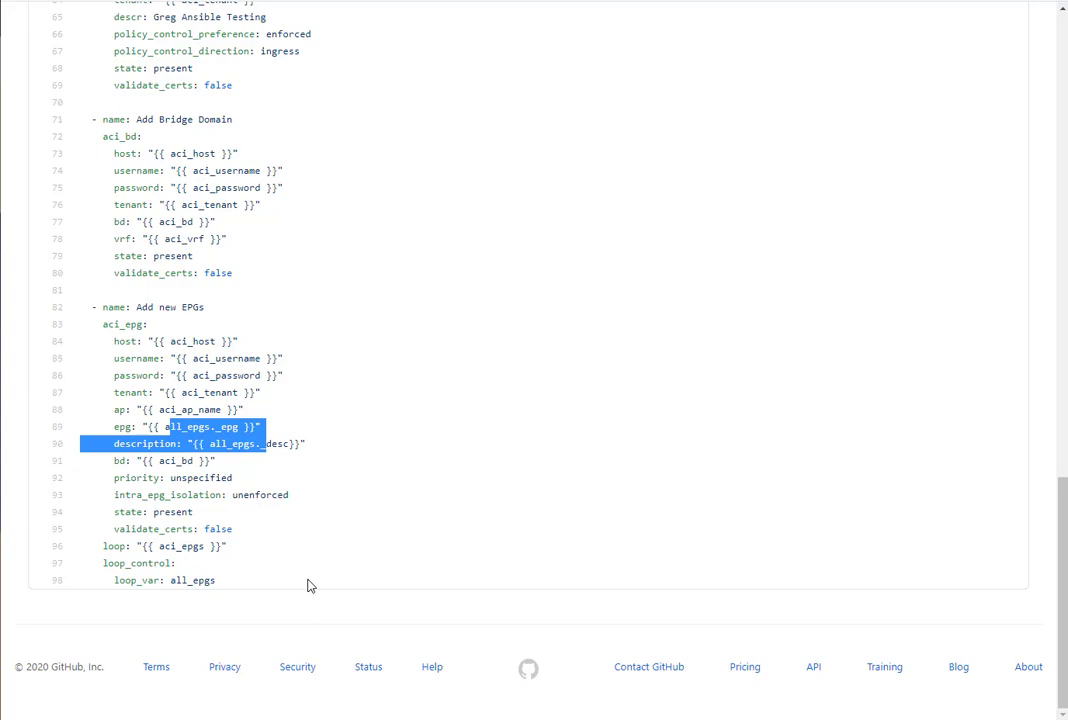
scroll(up, 3)
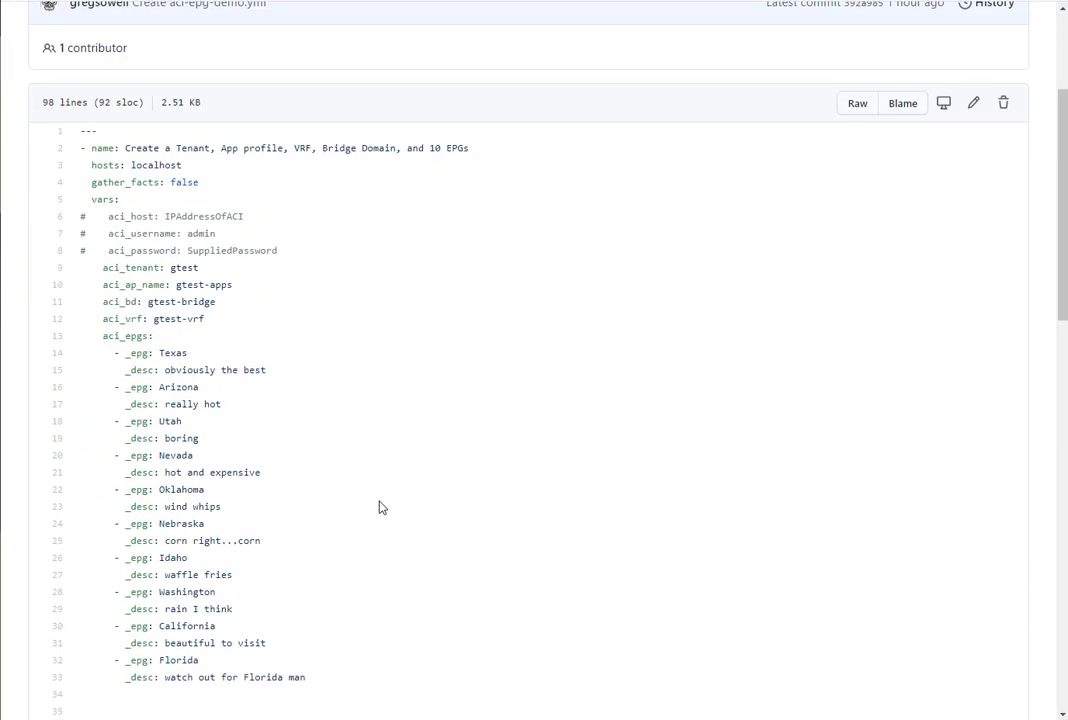
mouse_move(403, 503)
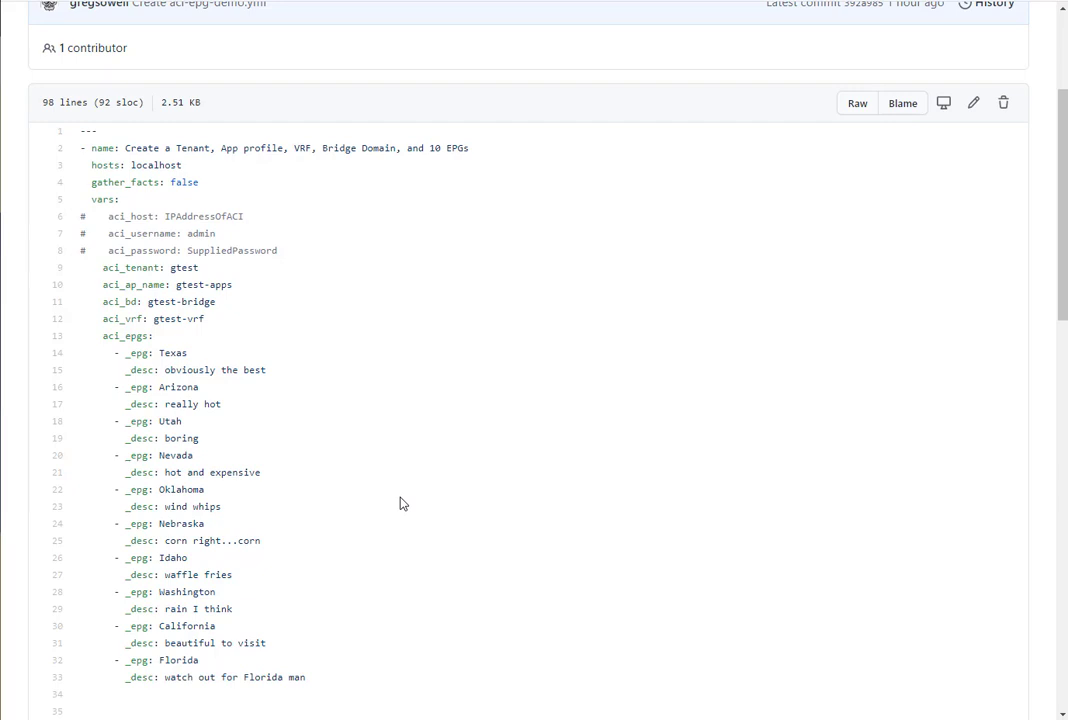
mouse_move(405, 498)
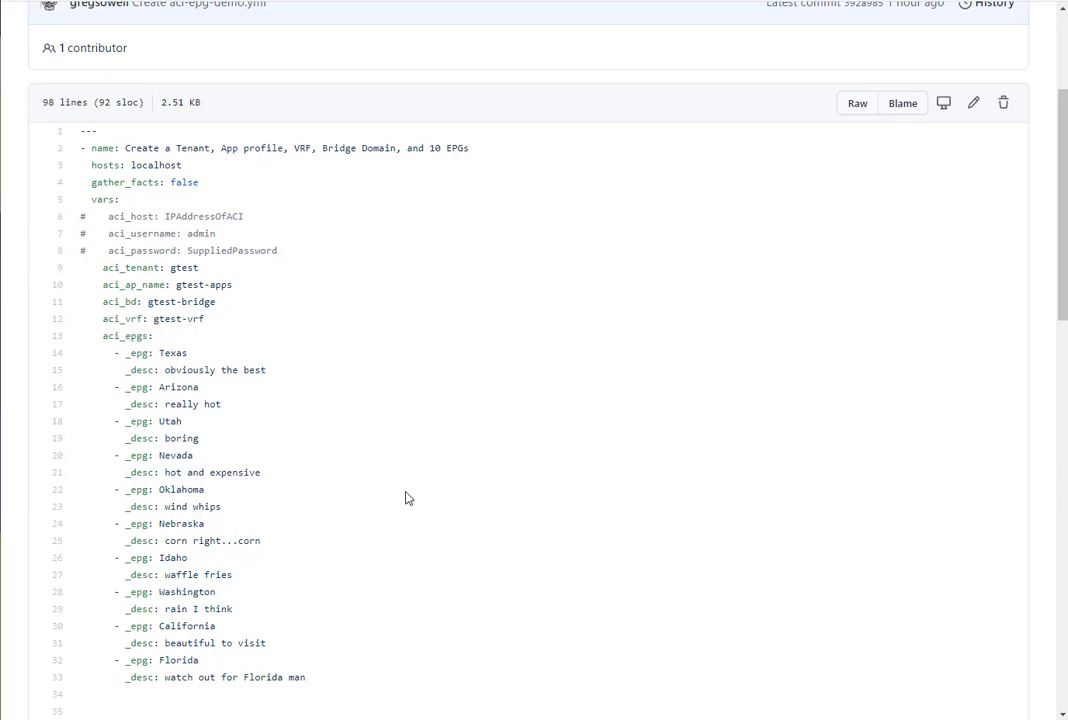
scroll(down, 3)
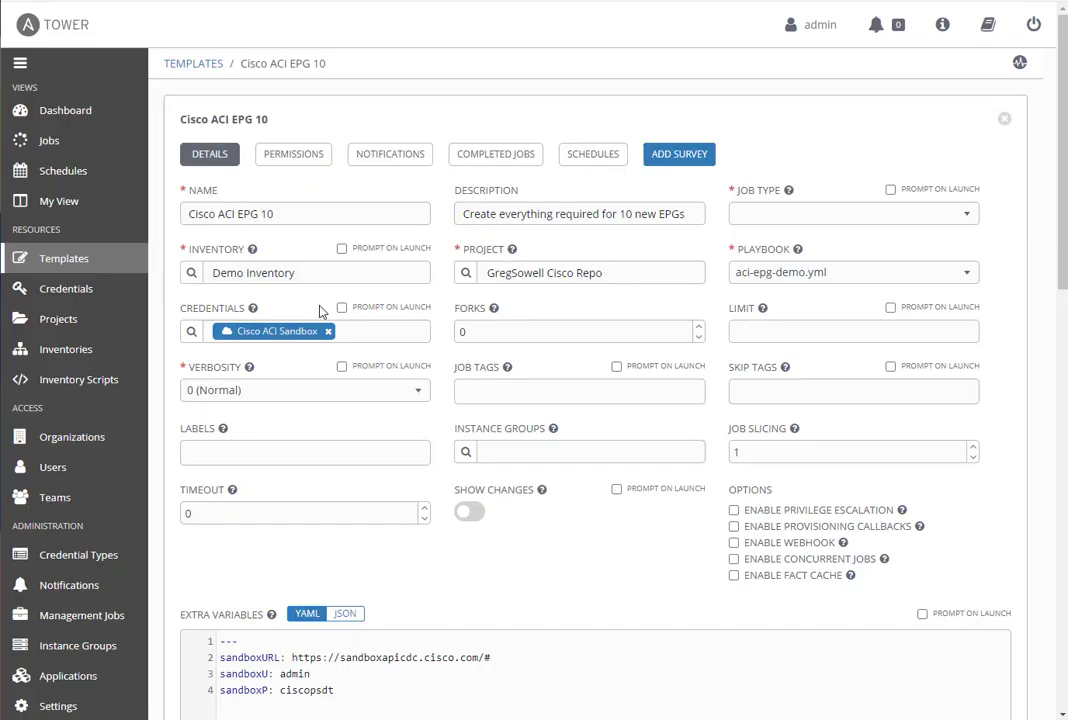
mouse_move(345, 248)
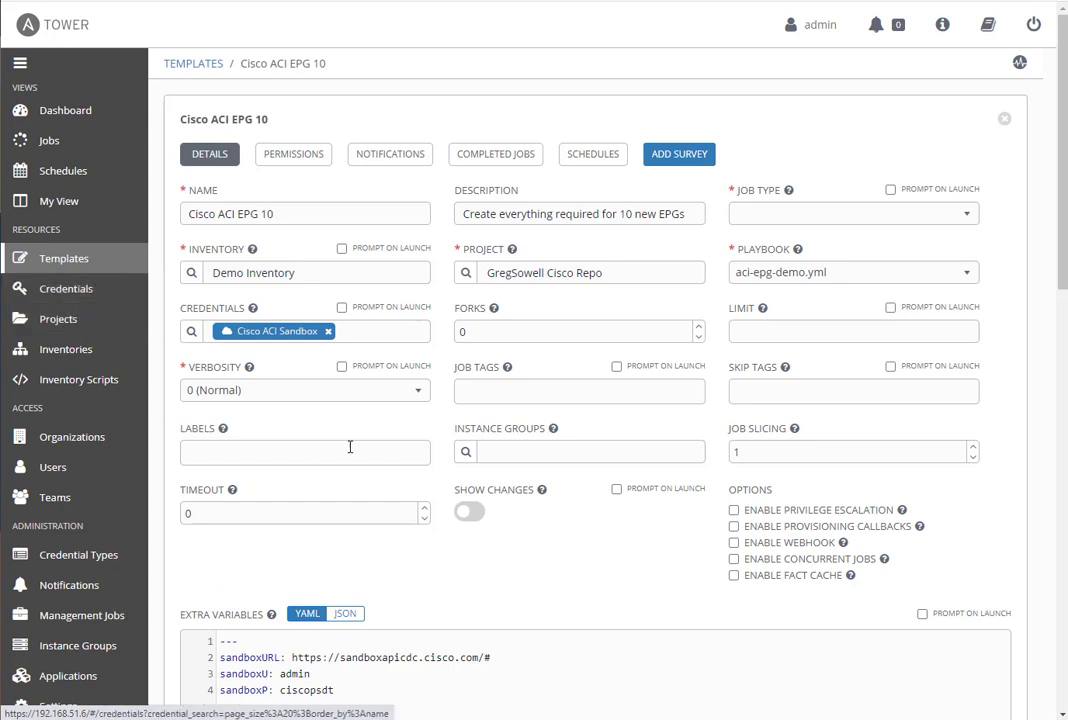
mouse_move(341, 390)
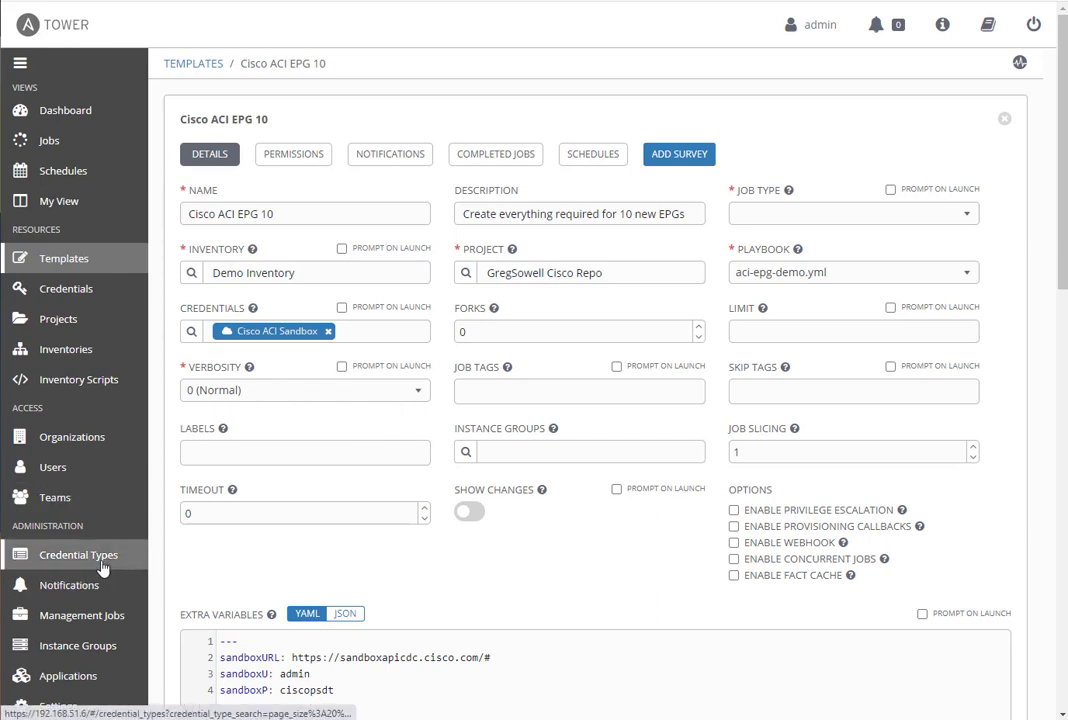
click(78, 554)
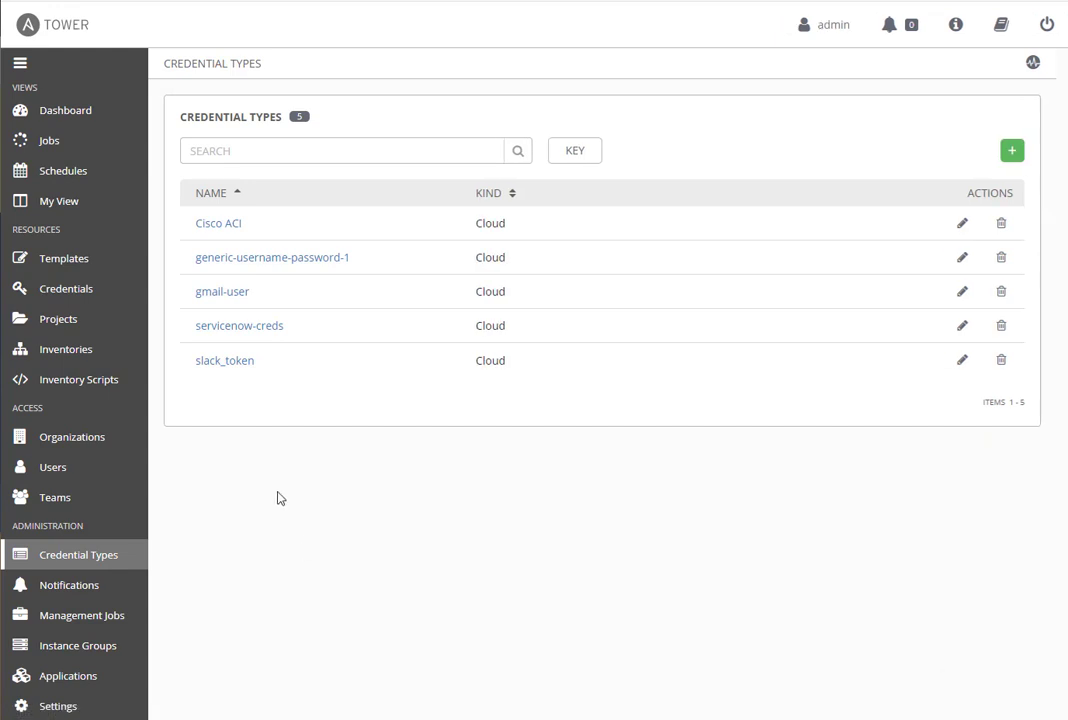
mouse_move(307, 490)
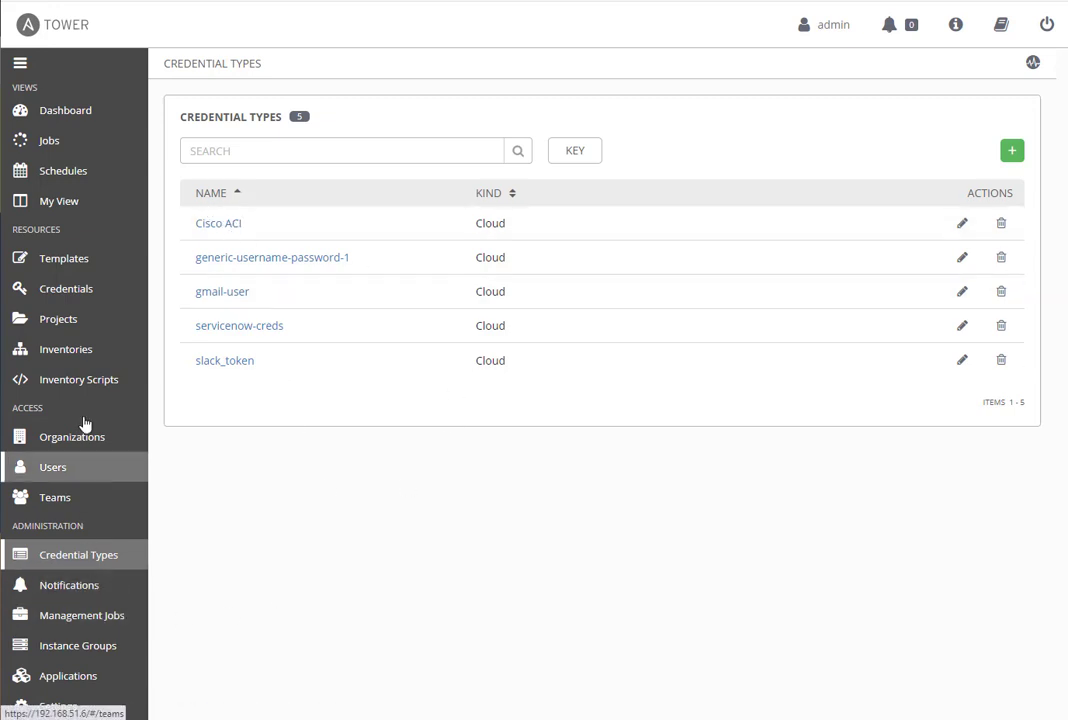
click(63, 258)
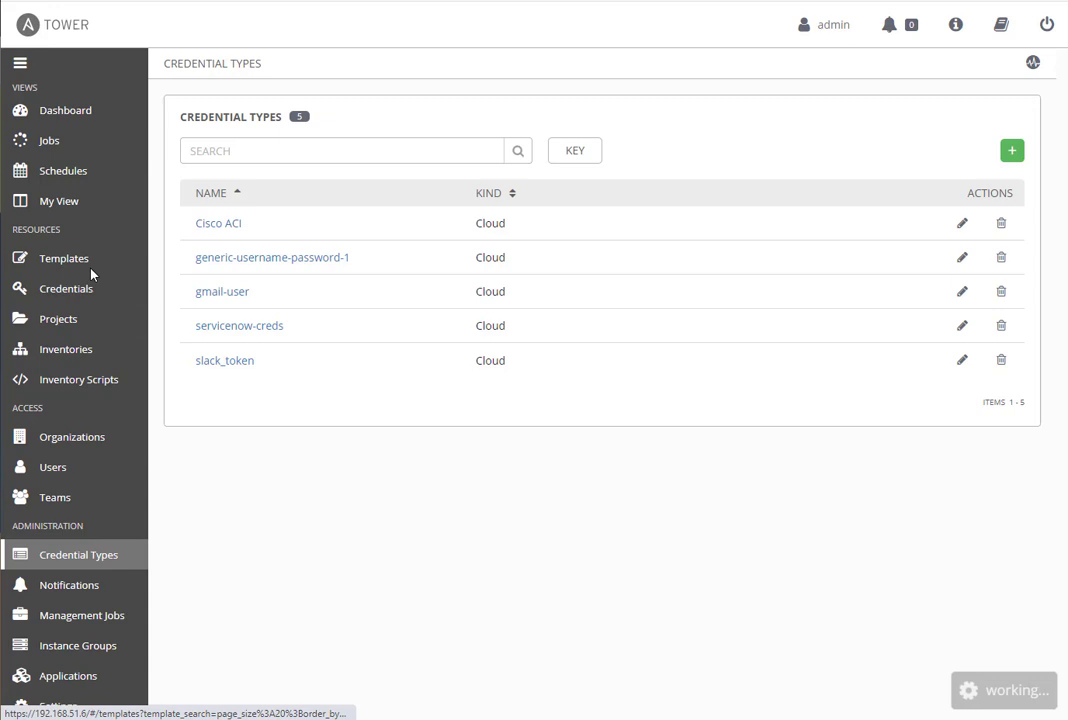
mouse_move(318, 386)
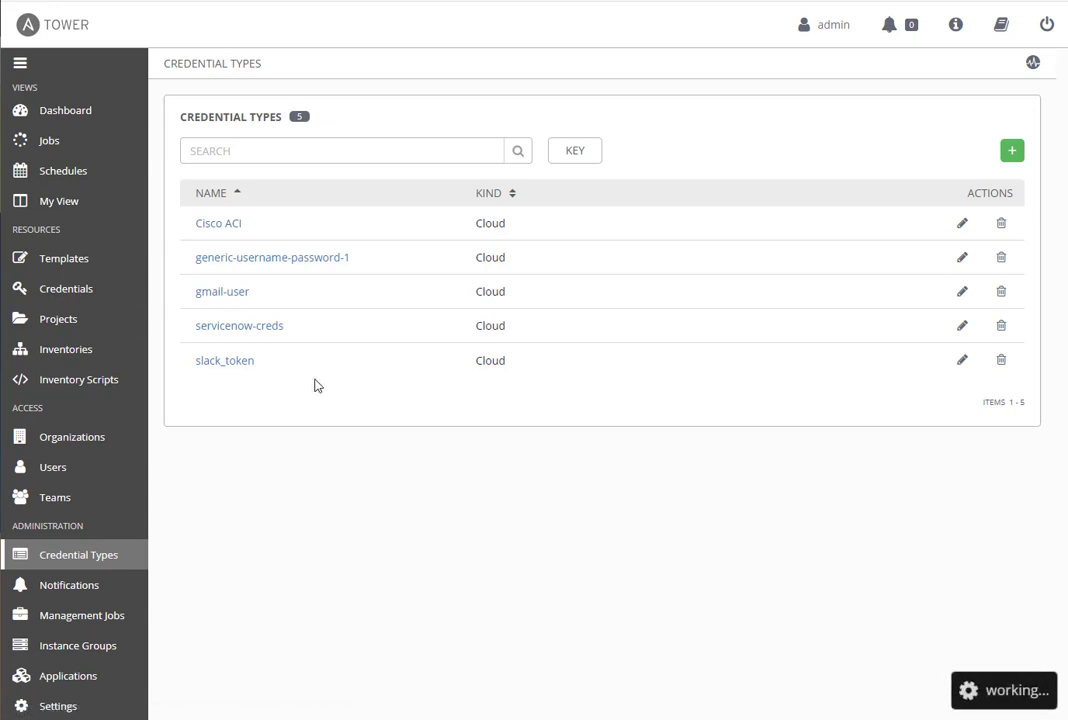
click(63, 258)
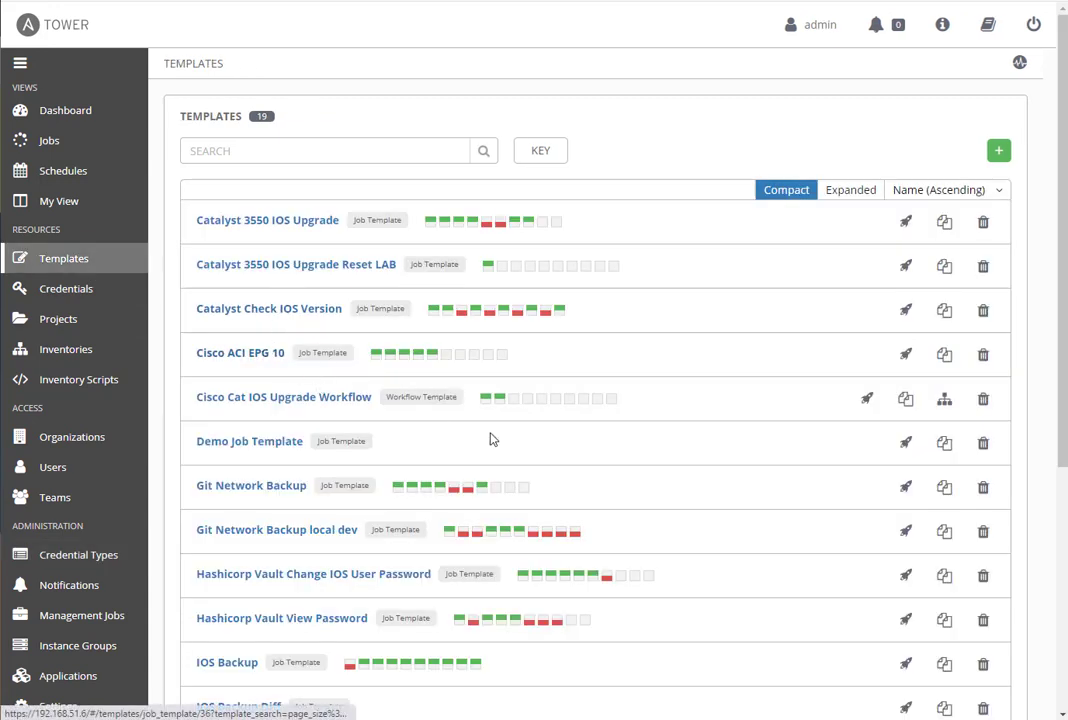
click(240, 352)
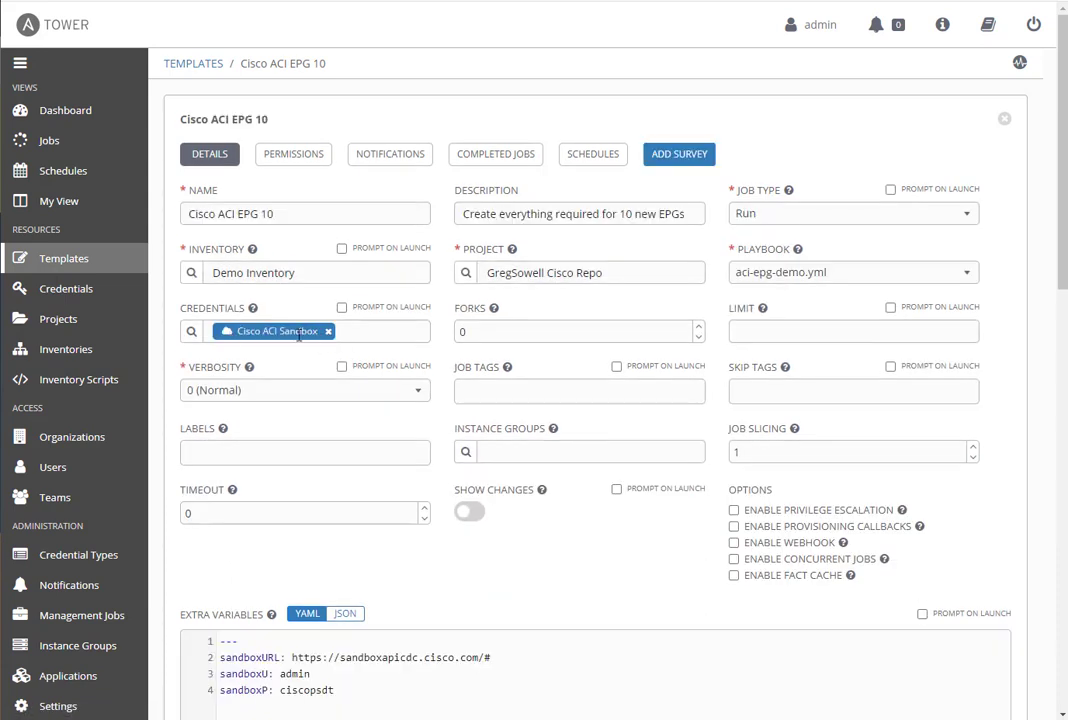
mouse_move(449, 356)
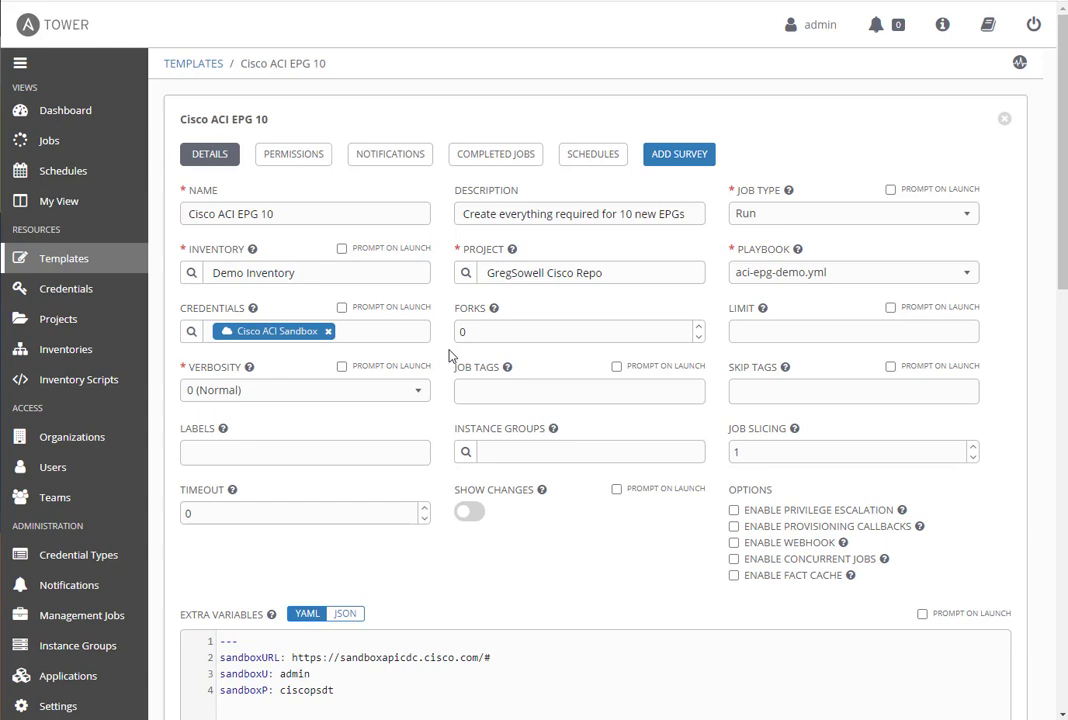
Step: Launch the Cisco ACI EPG 10 template, starting job 315
scroll(down, 3)
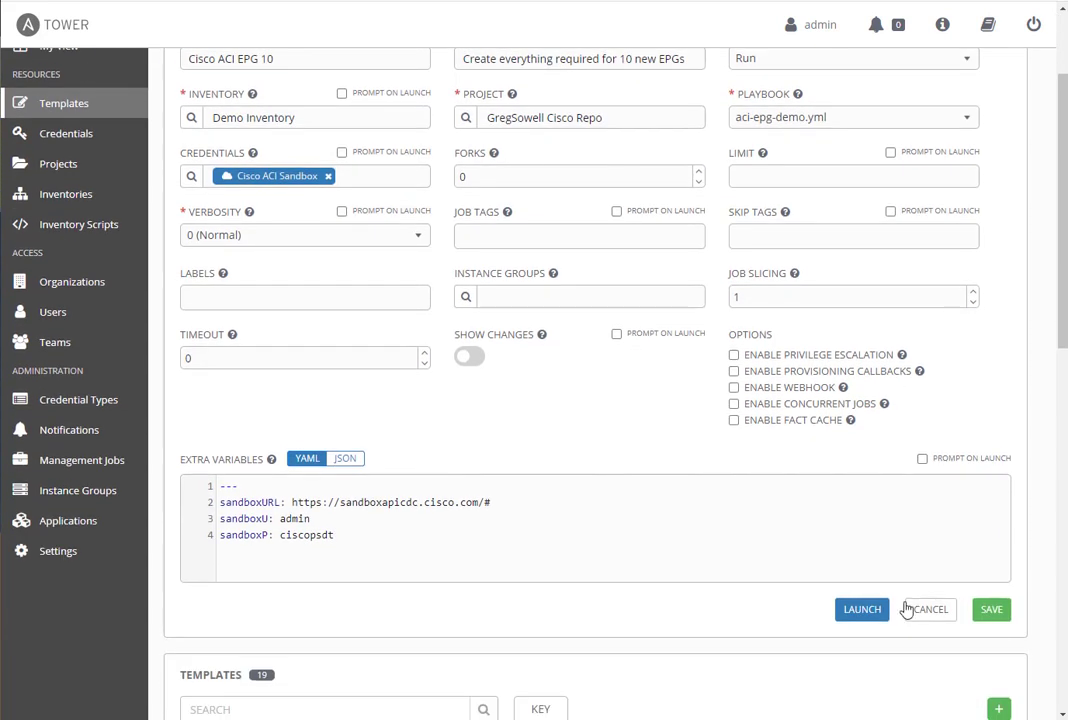
click(861, 609)
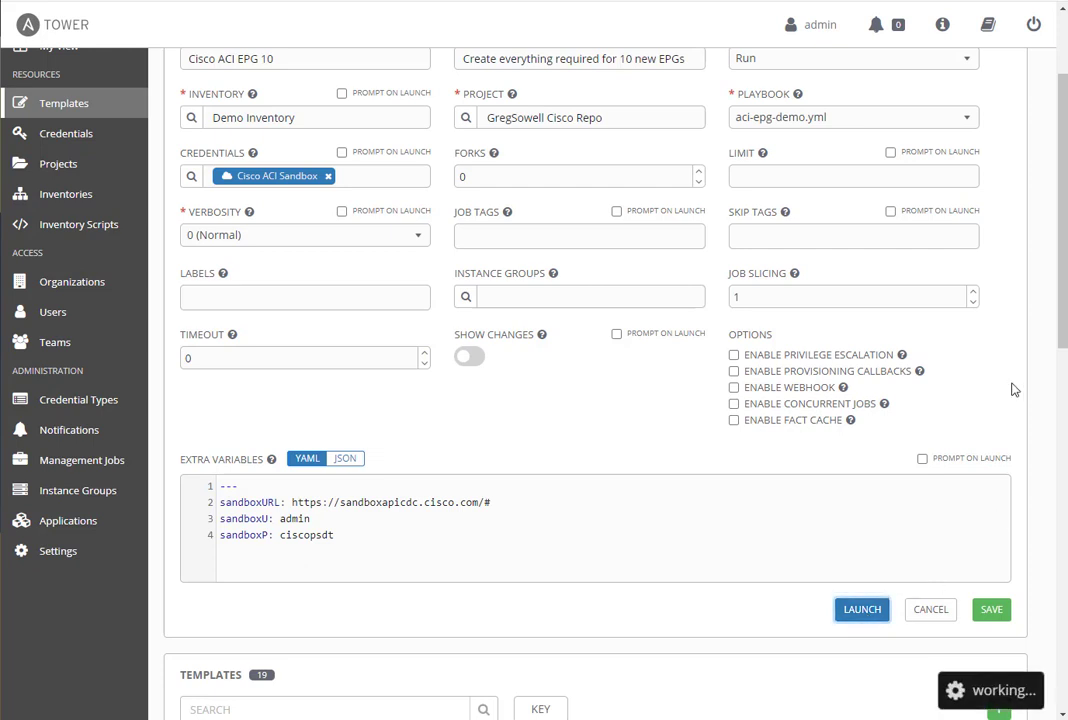
click(861, 609)
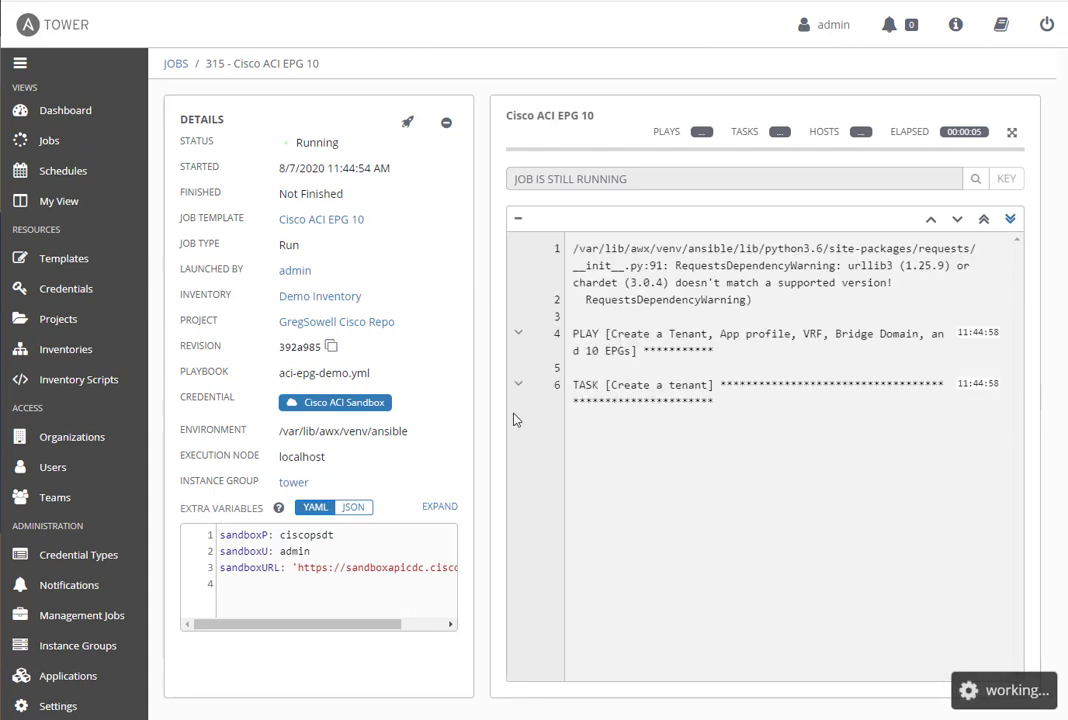
mouse_move(659, 432)
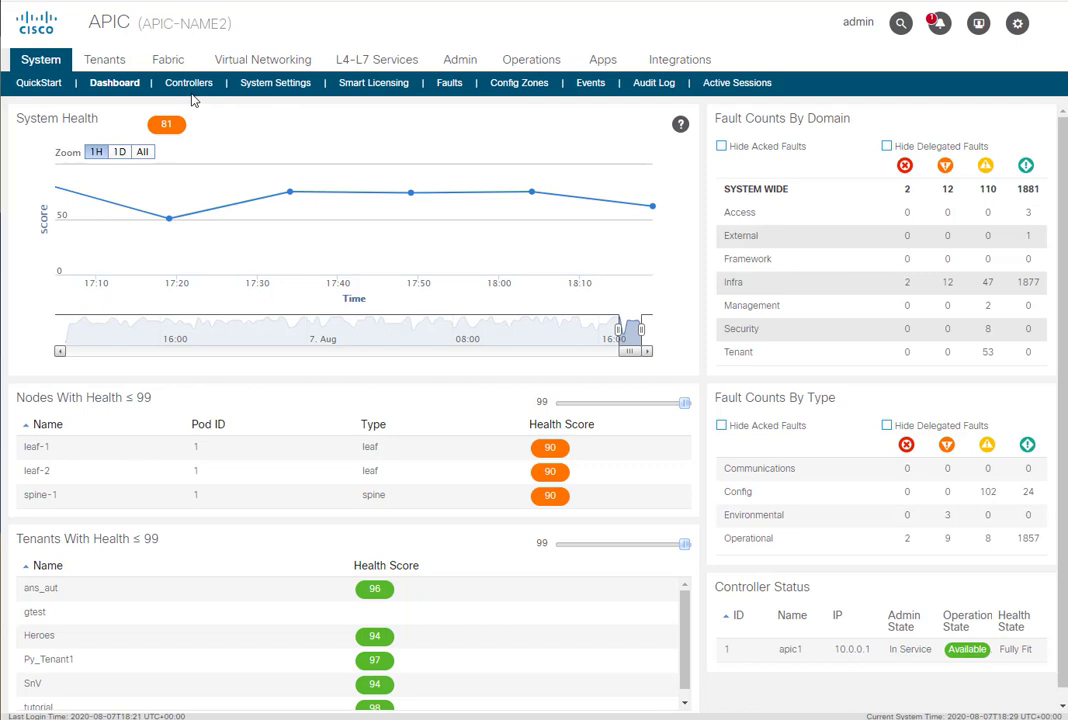
Step: Search the APIC tenants list for 'gtes' and open the gtest tenant
click(105, 59)
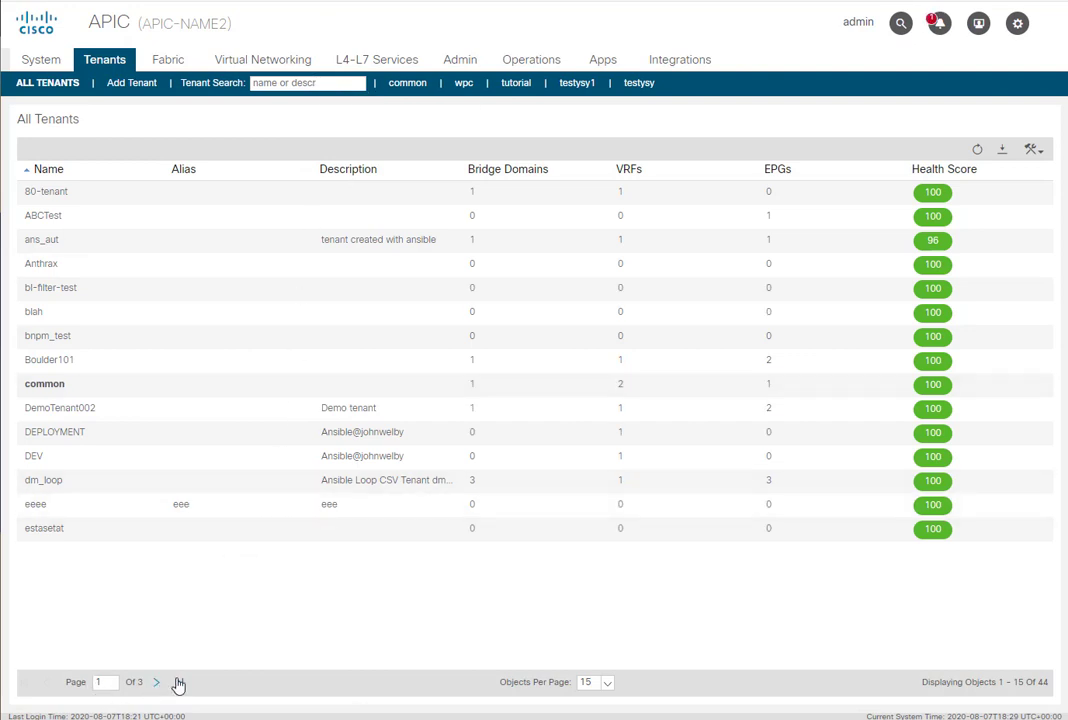
click(307, 83)
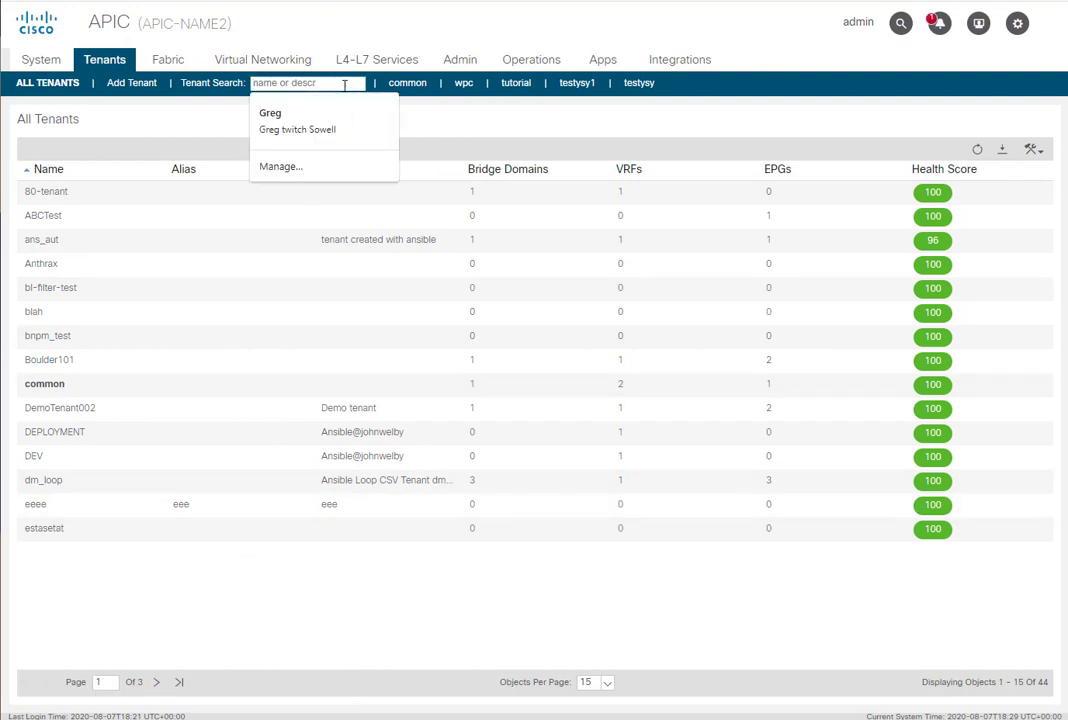
text(gtest)
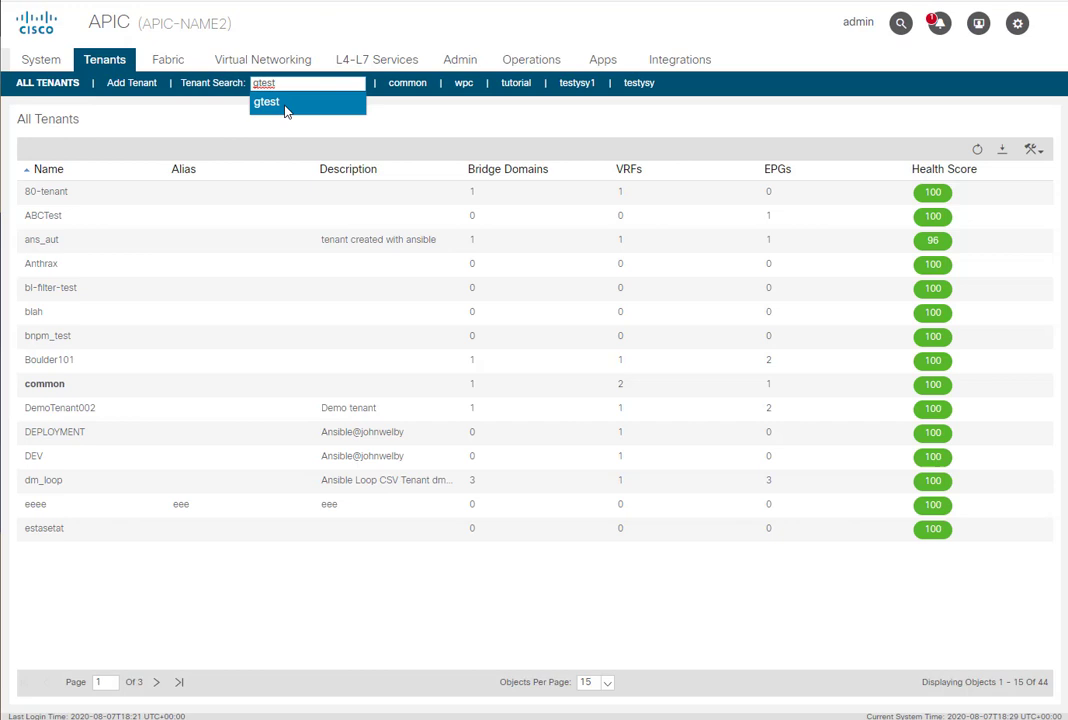
click(266, 102)
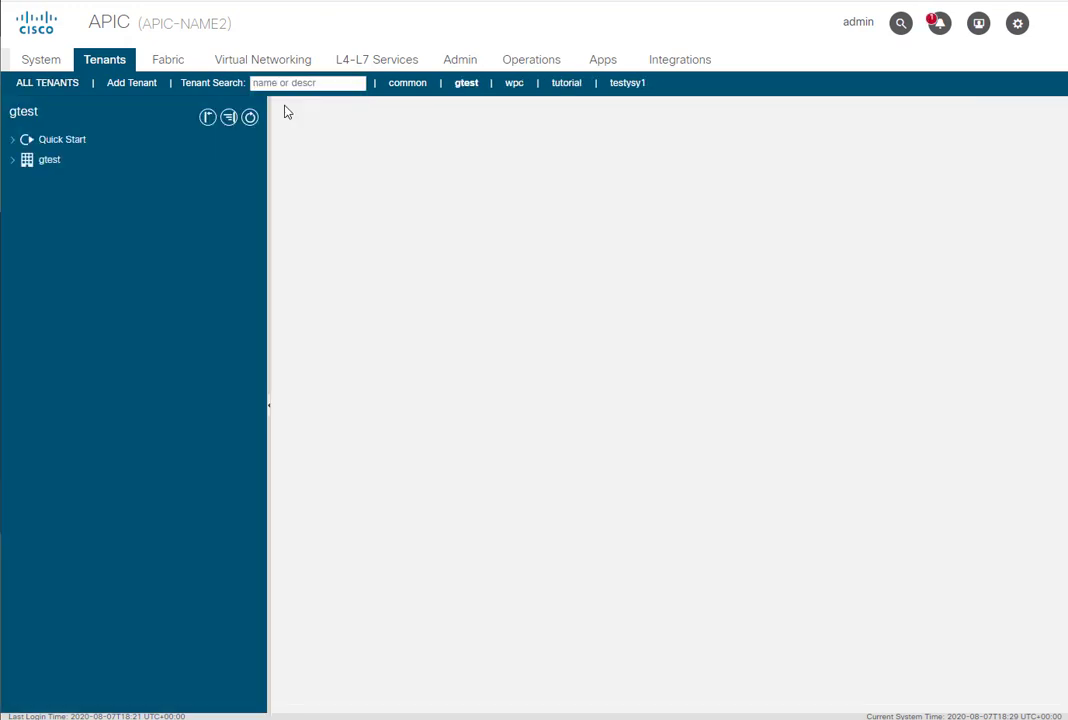
Step: Show the gtest summary (2 EPGs, 1 bridge domain, 1 VRF) and expand Application Profiles
click(49, 159)
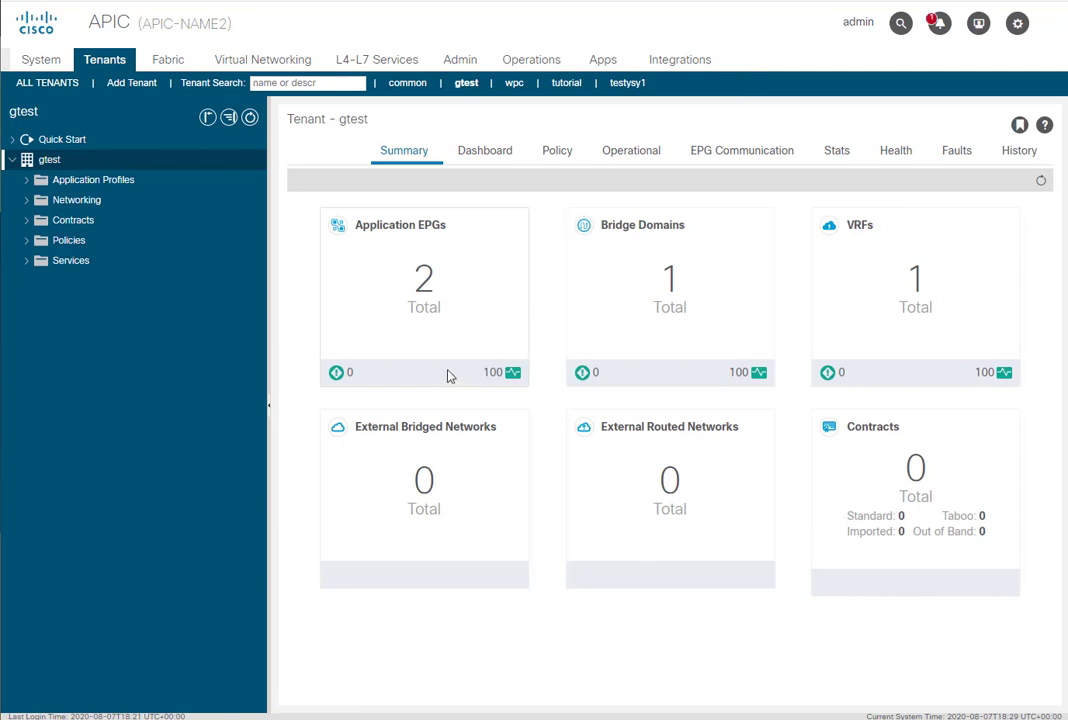
mouse_move(447, 307)
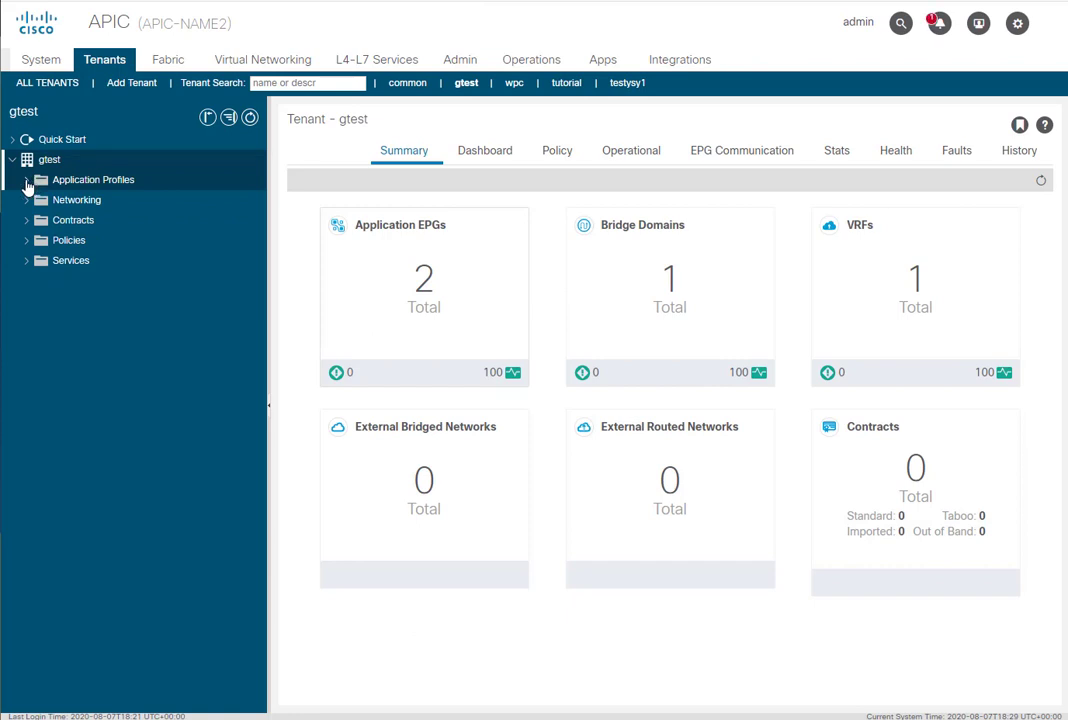
click(26, 179)
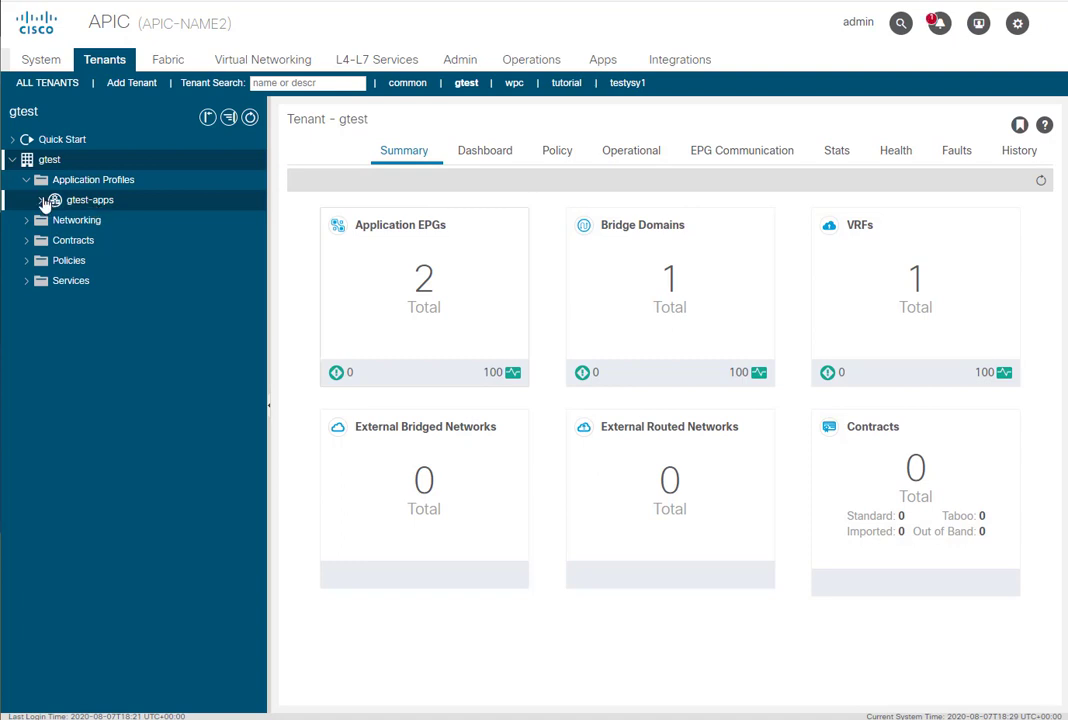
Step: Expand gtest-apps Application EPGs and the Networking folder, then return to Tower job 315
click(55, 199)
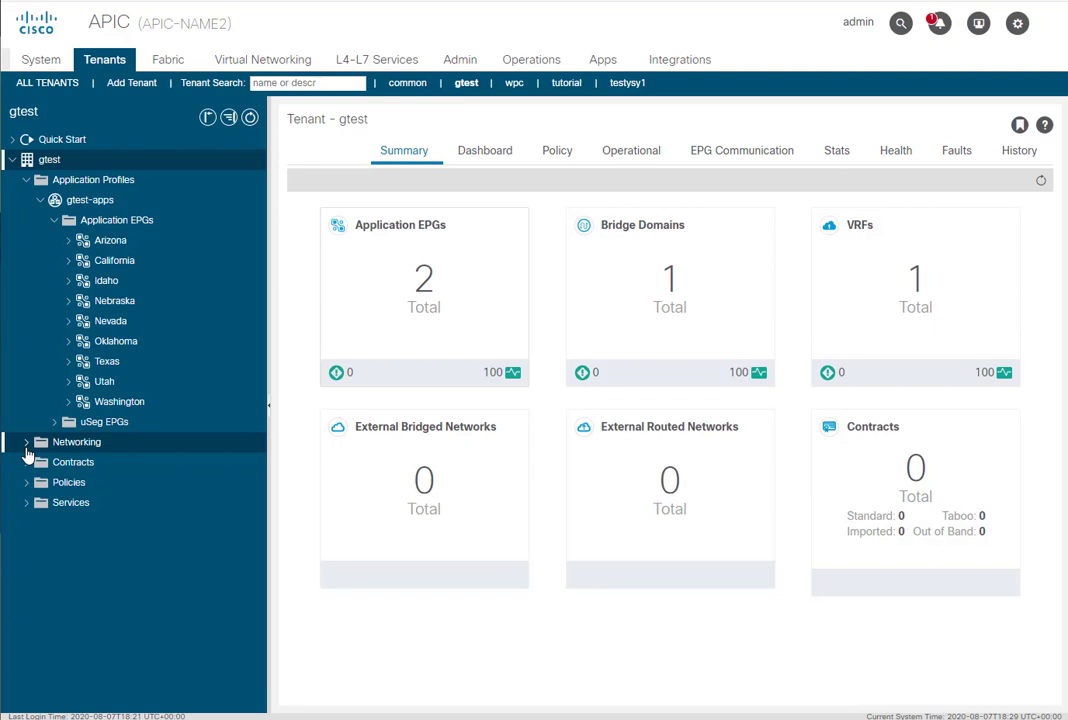
click(27, 442)
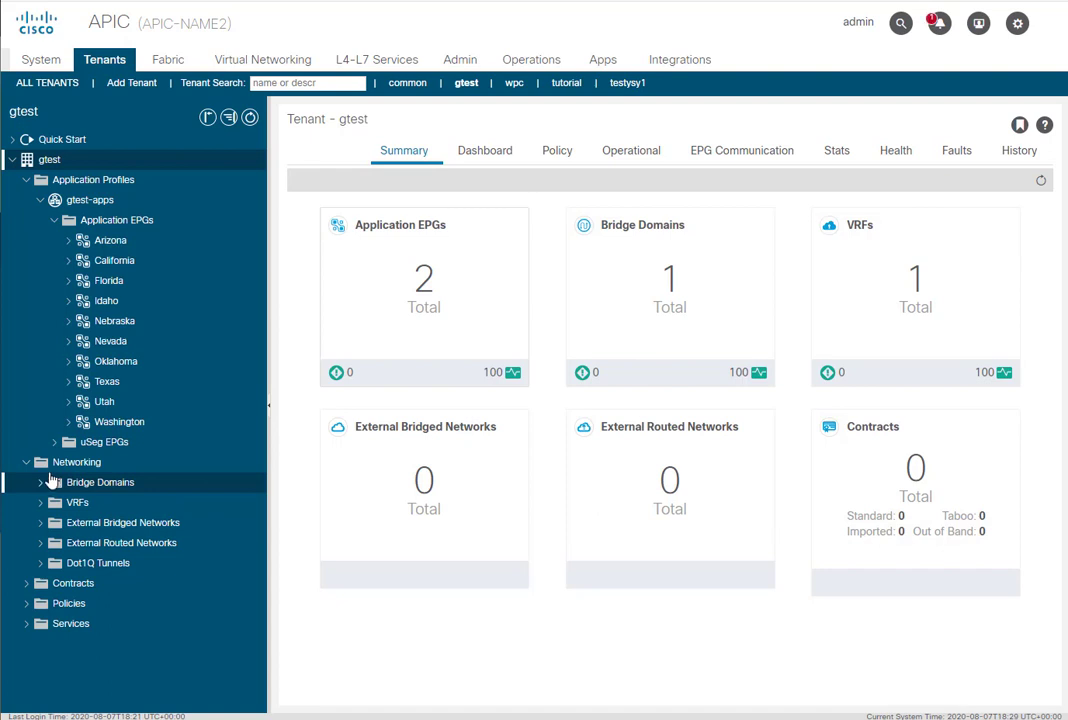
click(54, 482)
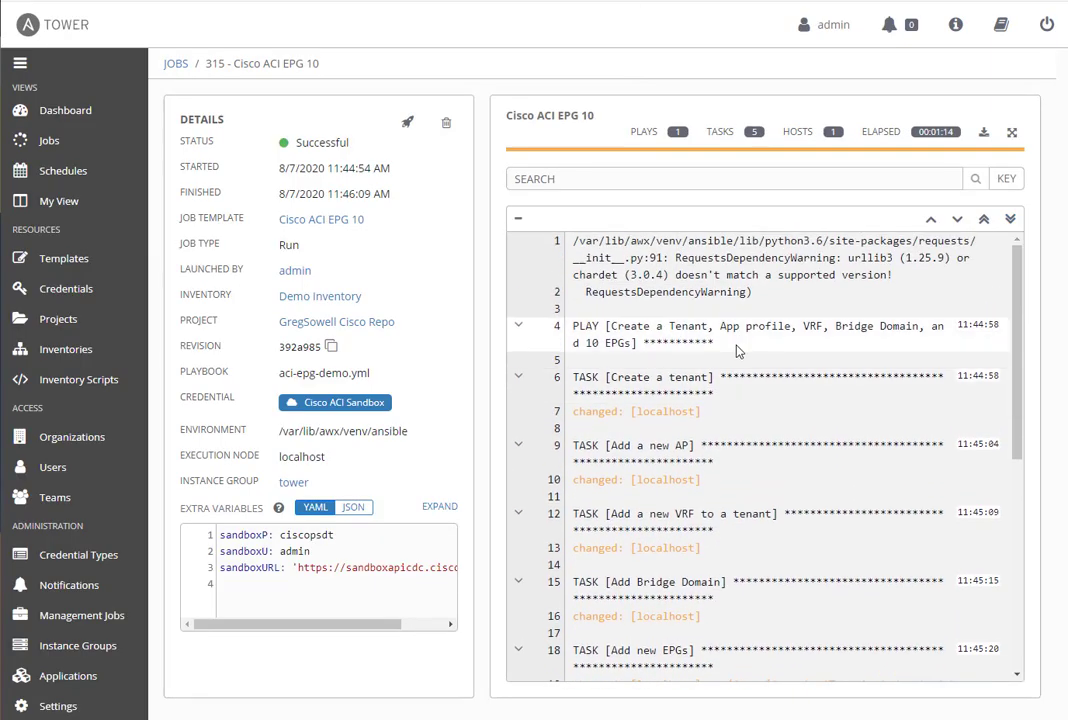
Step: Check job 315's PLAY RECAP of five changed tasks and relaunch the job
scroll(down, 3)
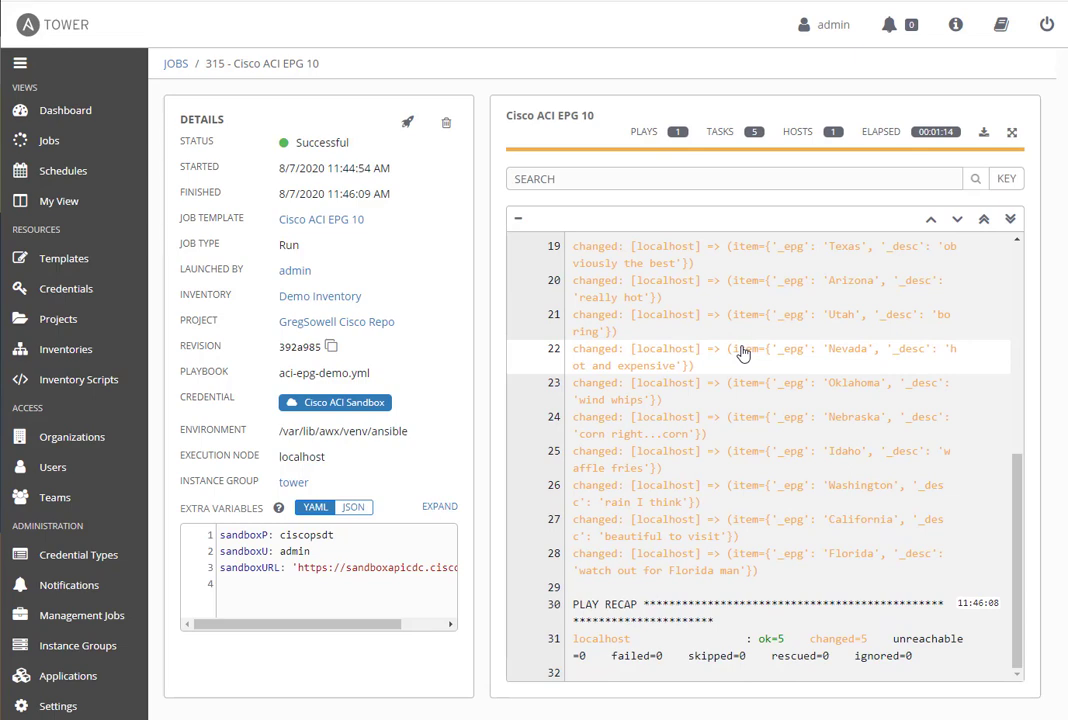
mouse_move(407, 122)
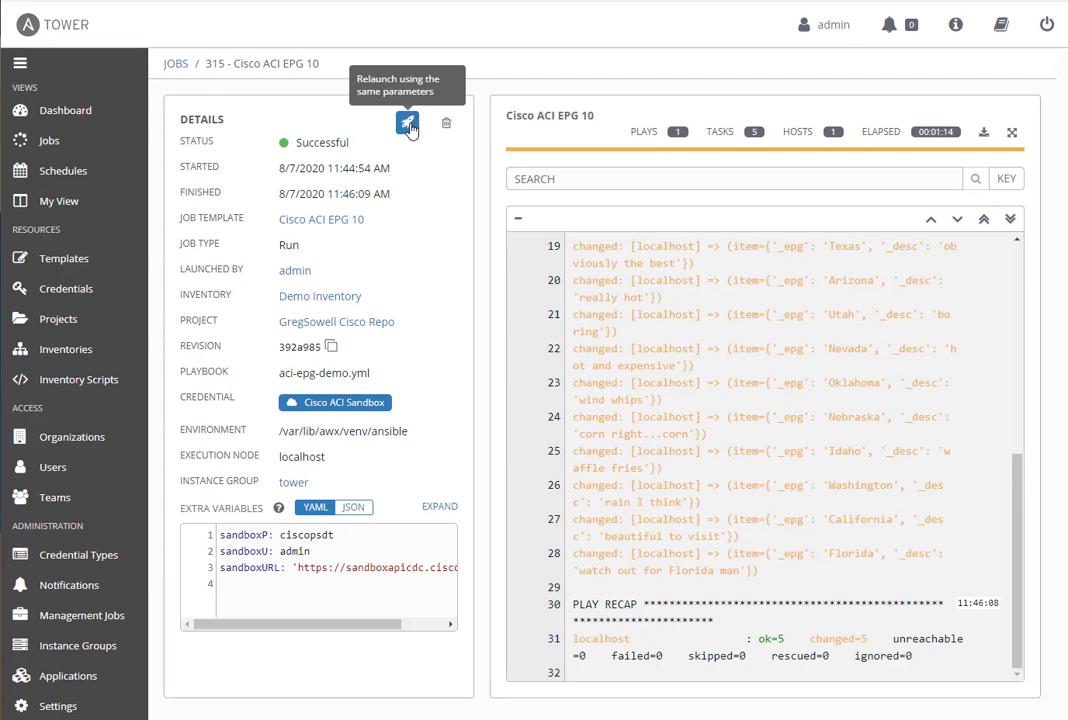
click(407, 123)
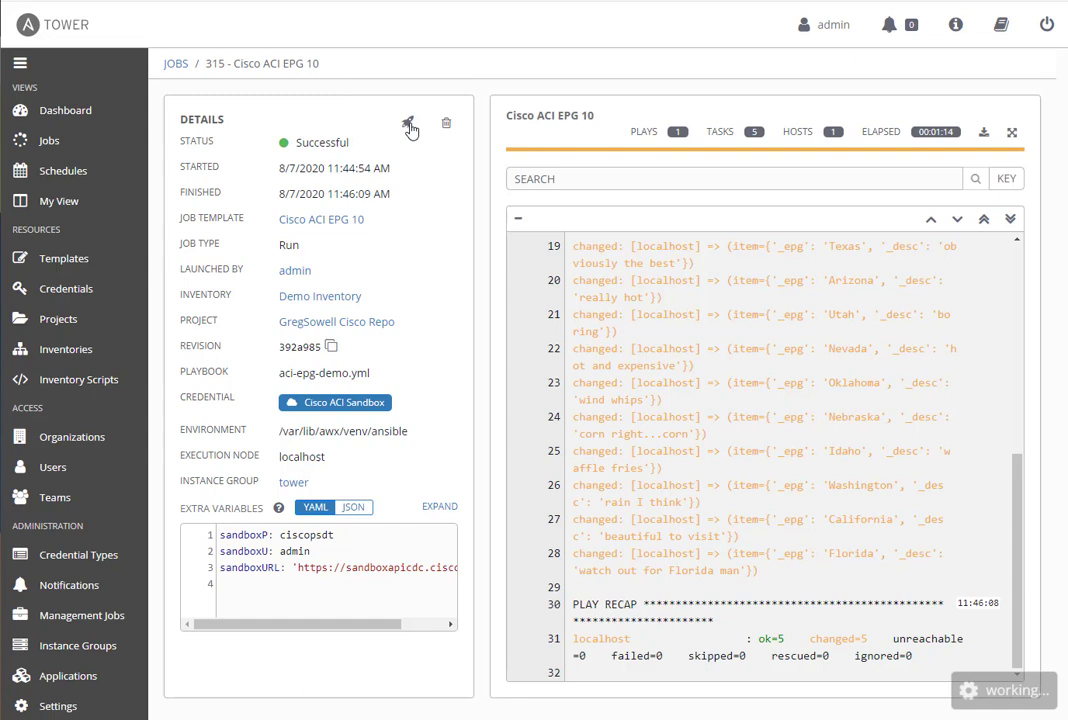
Step: Relaunch as job 316 and confirm the tenant, app profile, VRF and bridge domain tasks report ok
click(408, 122)
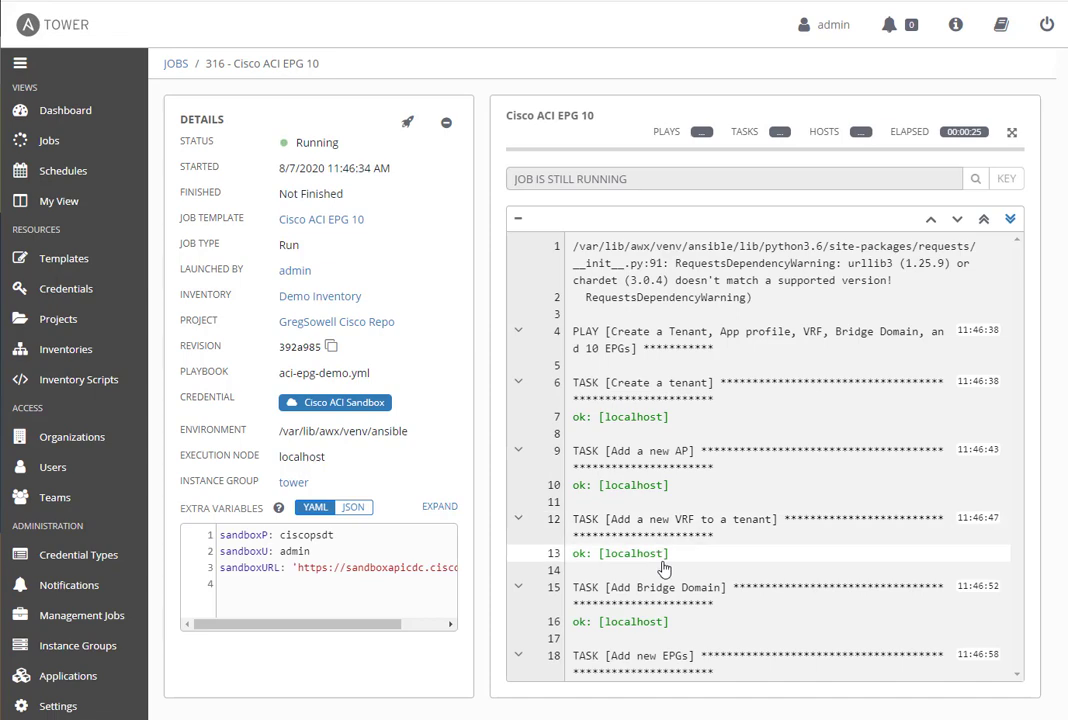
mouse_move(843, 463)
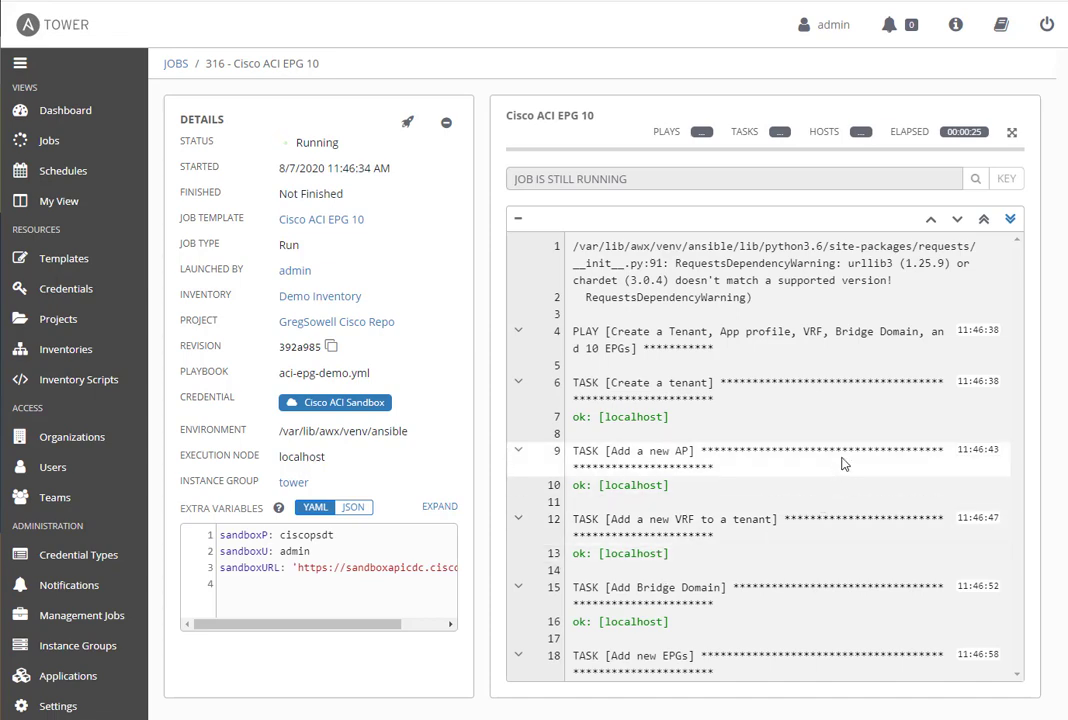